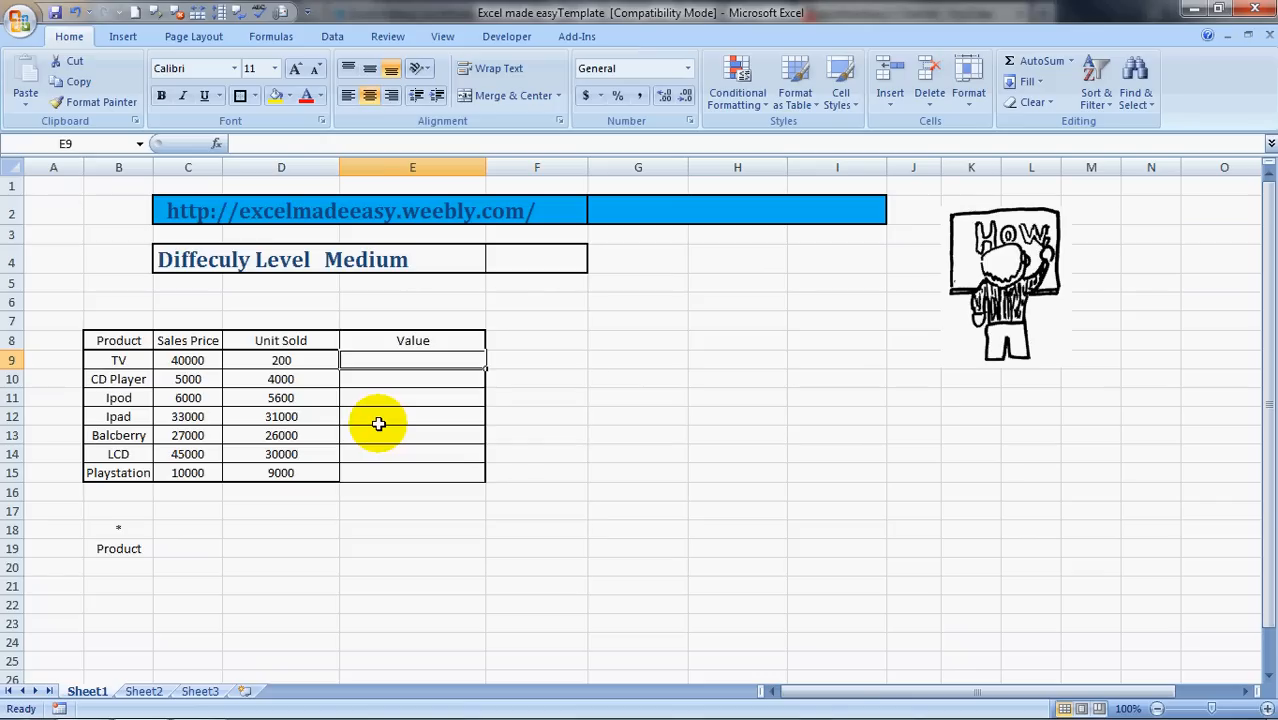
# - Edit the C4 heading so the difficulty level reads Easy instead of Medium
pyautogui.click(187, 259)
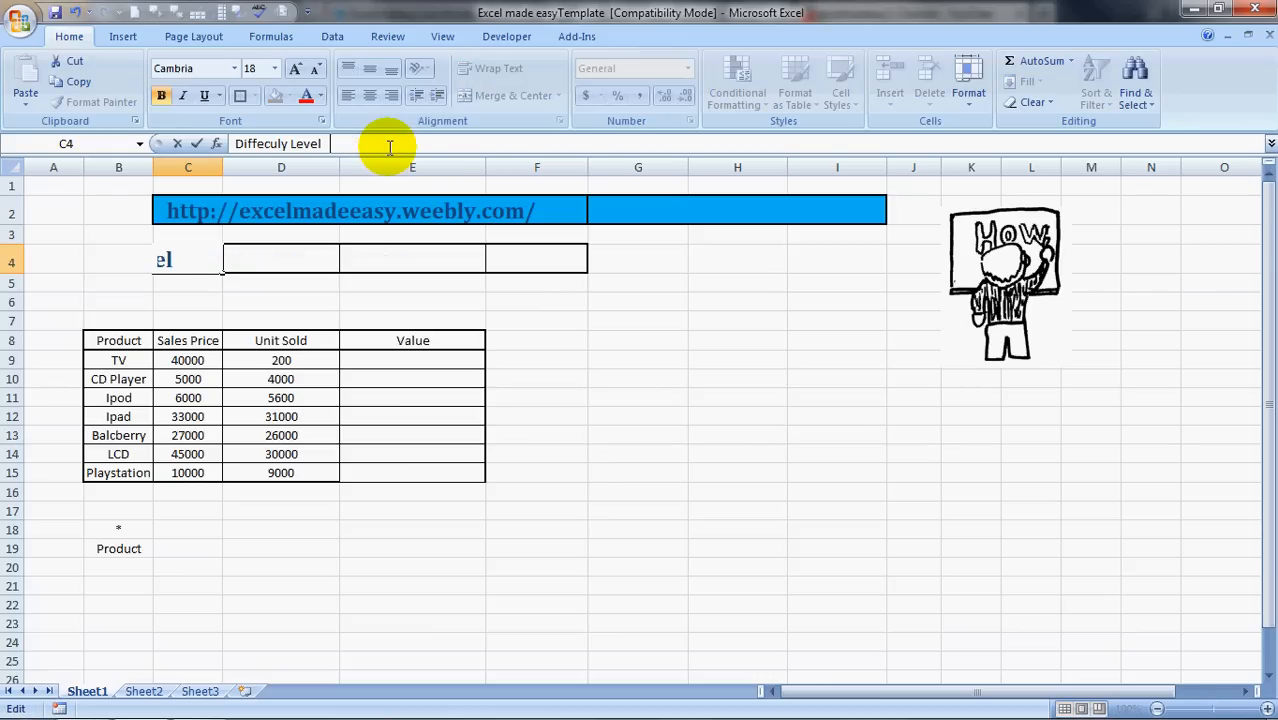
pyautogui.write('Easy')
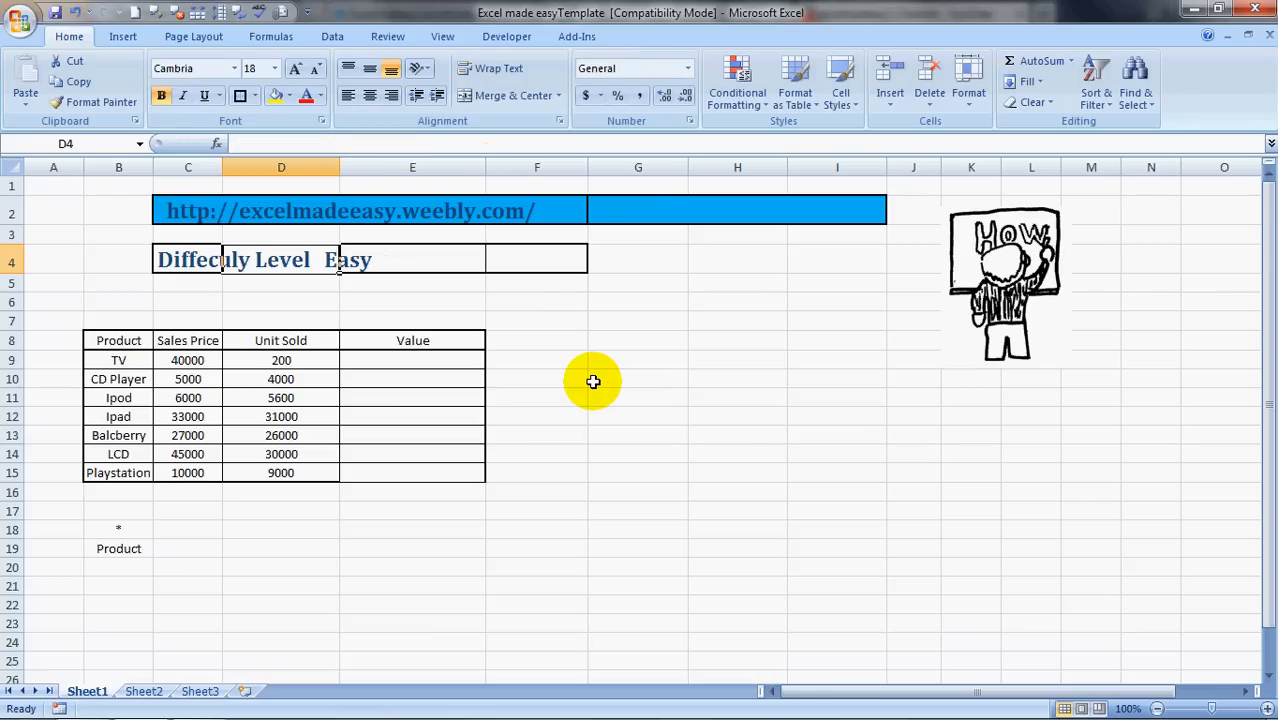
pyautogui.click(637, 378)
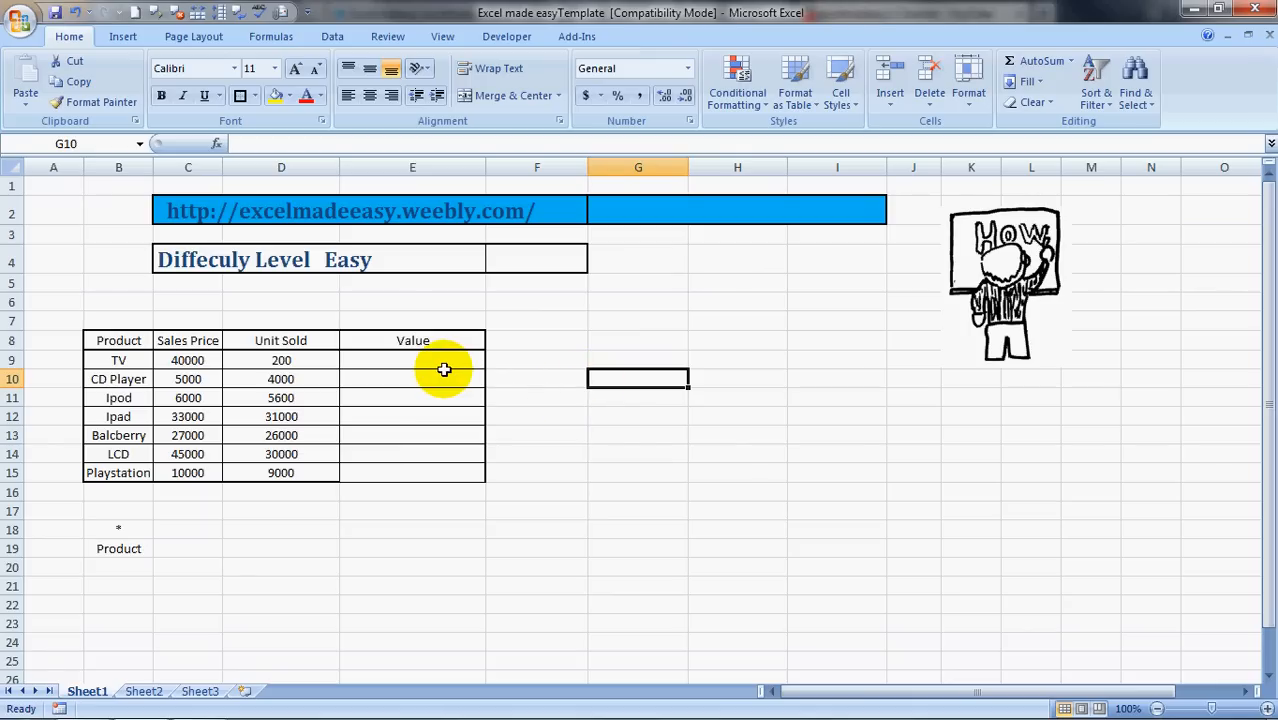
# - Select the TV row's Value cell E9 to begin its formula
pyautogui.click(412, 359)
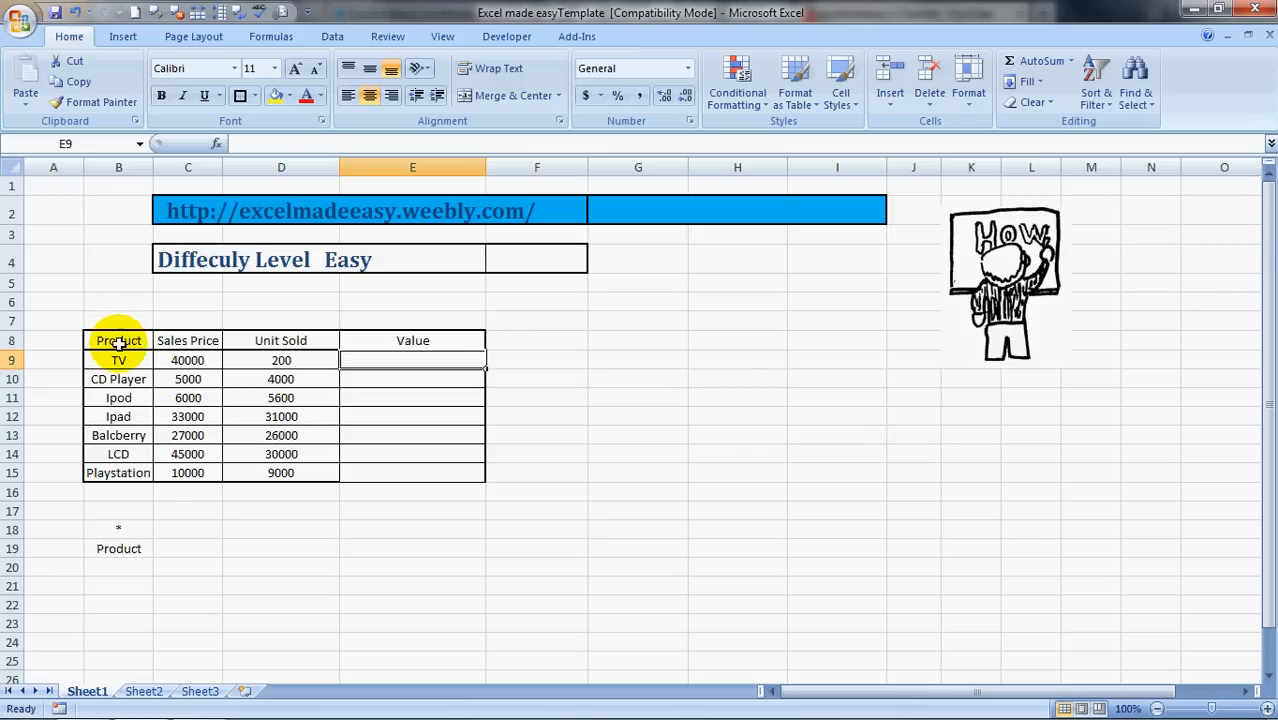
pyautogui.moveTo(143, 416)
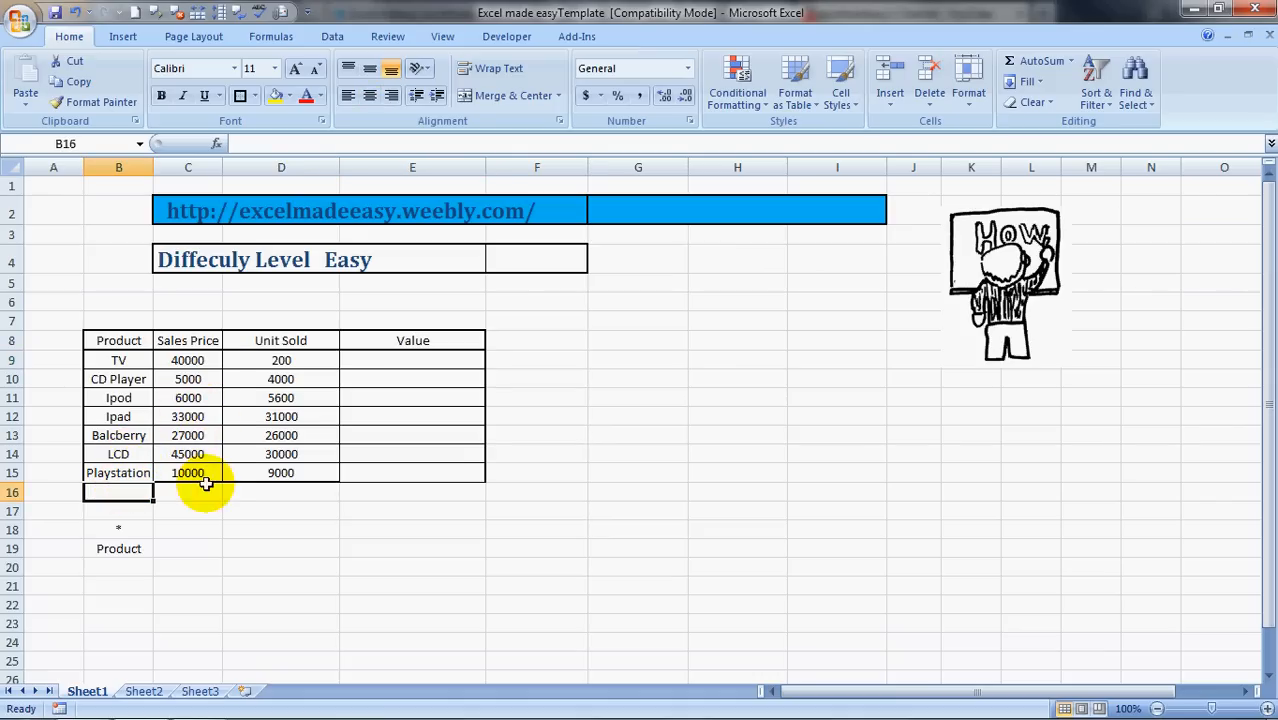
pyautogui.moveTo(302, 463)
pyautogui.write('=')
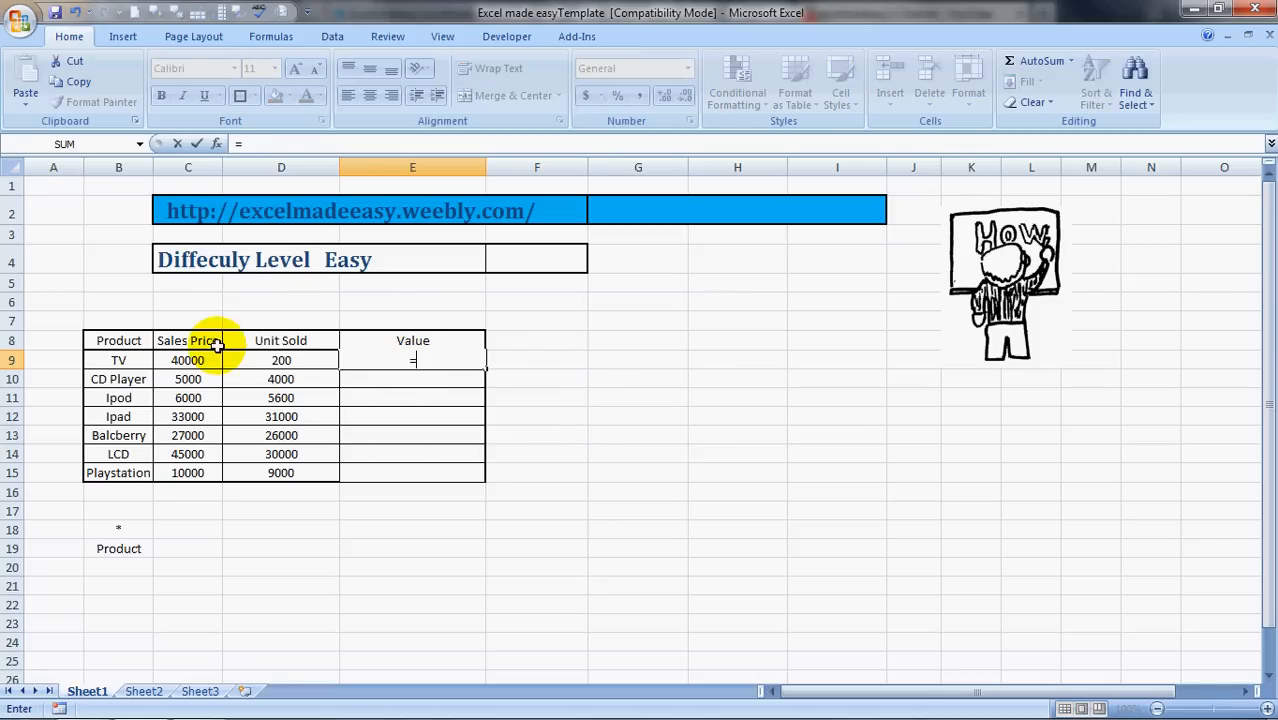
# - Enter =C9*D9 in E9 and =C10*D10 in E10, then start a formula in E11
pyautogui.click(187, 360)
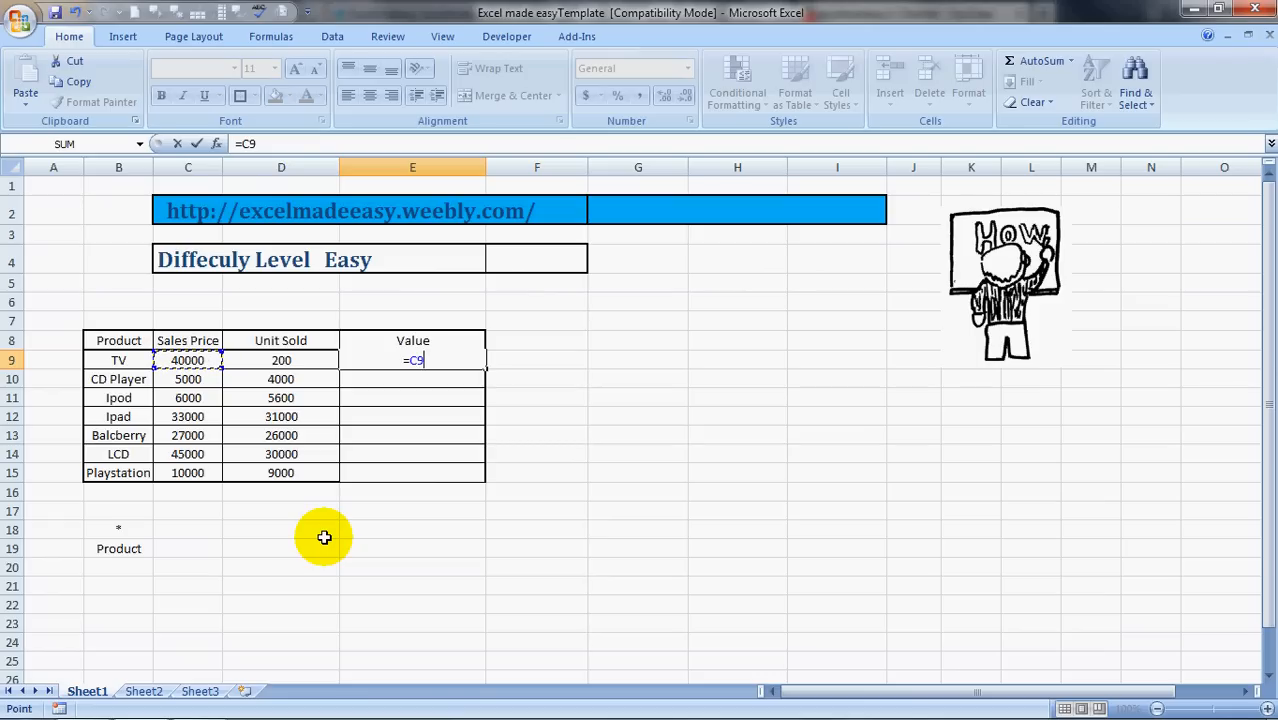
pyautogui.write('*')
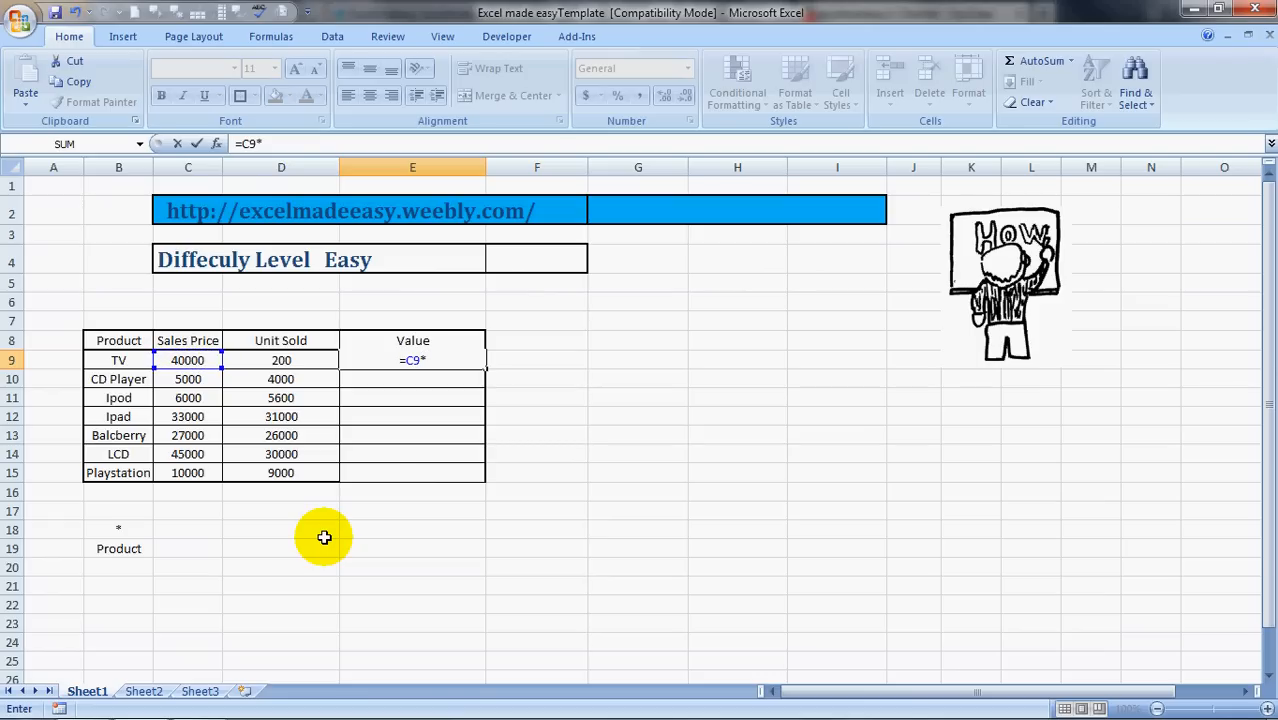
pyautogui.moveTo(371, 517)
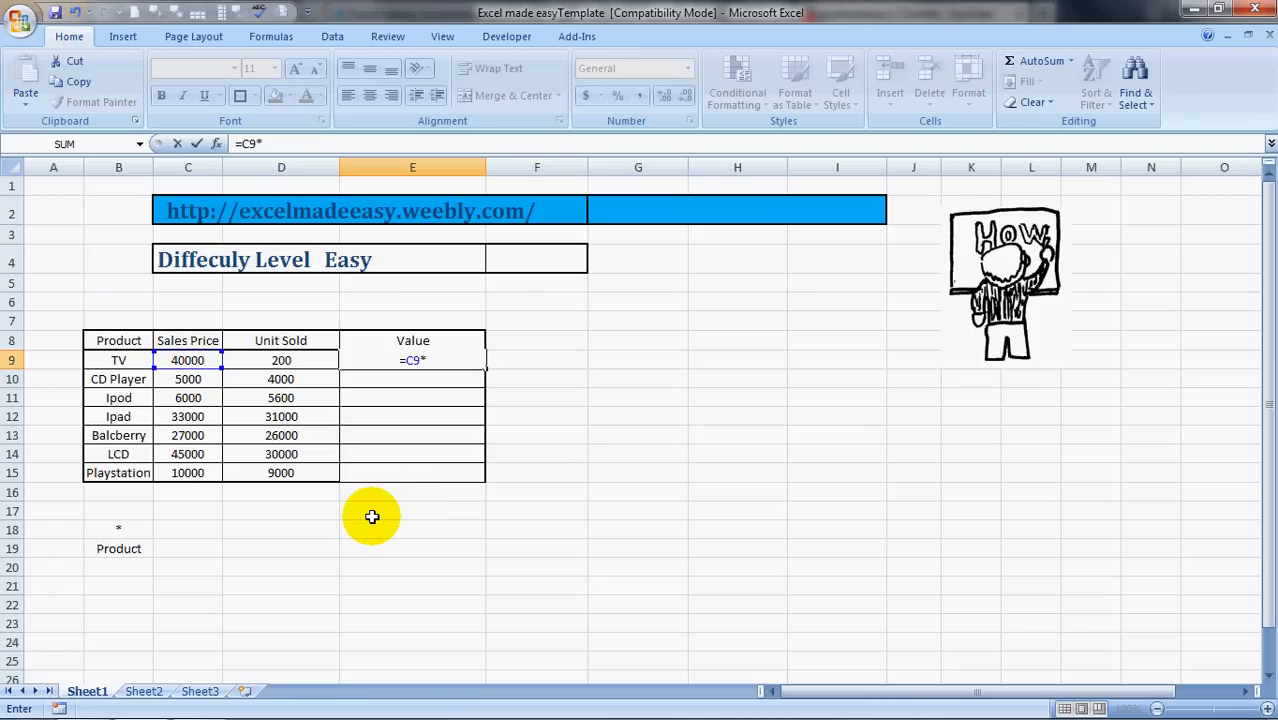
pyautogui.click(281, 360)
pyautogui.write('=')
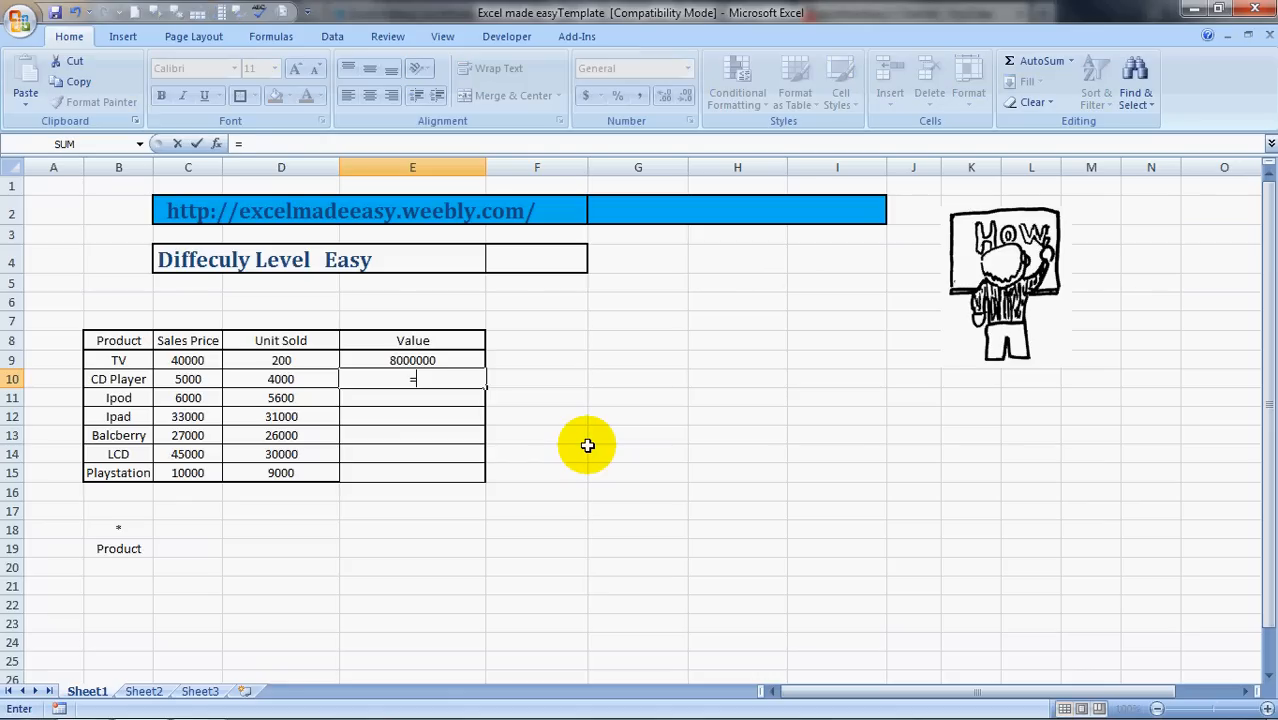
pyautogui.click(188, 378)
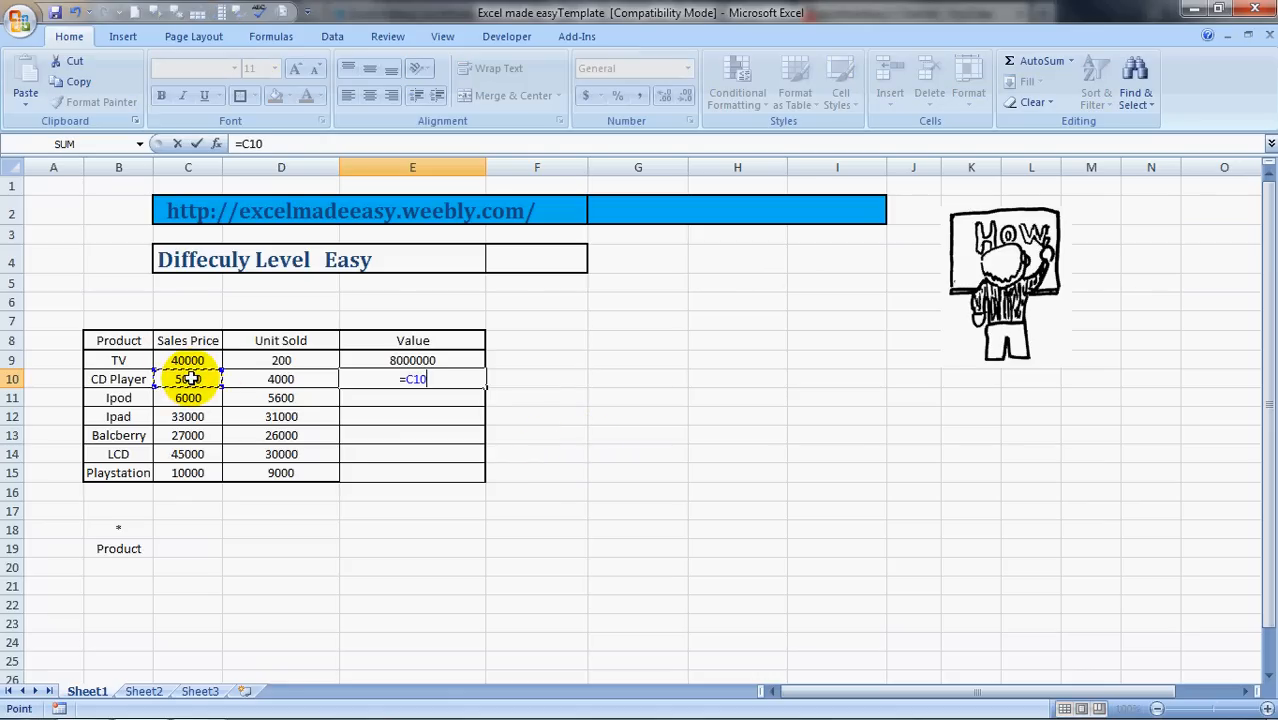
pyautogui.write('*')
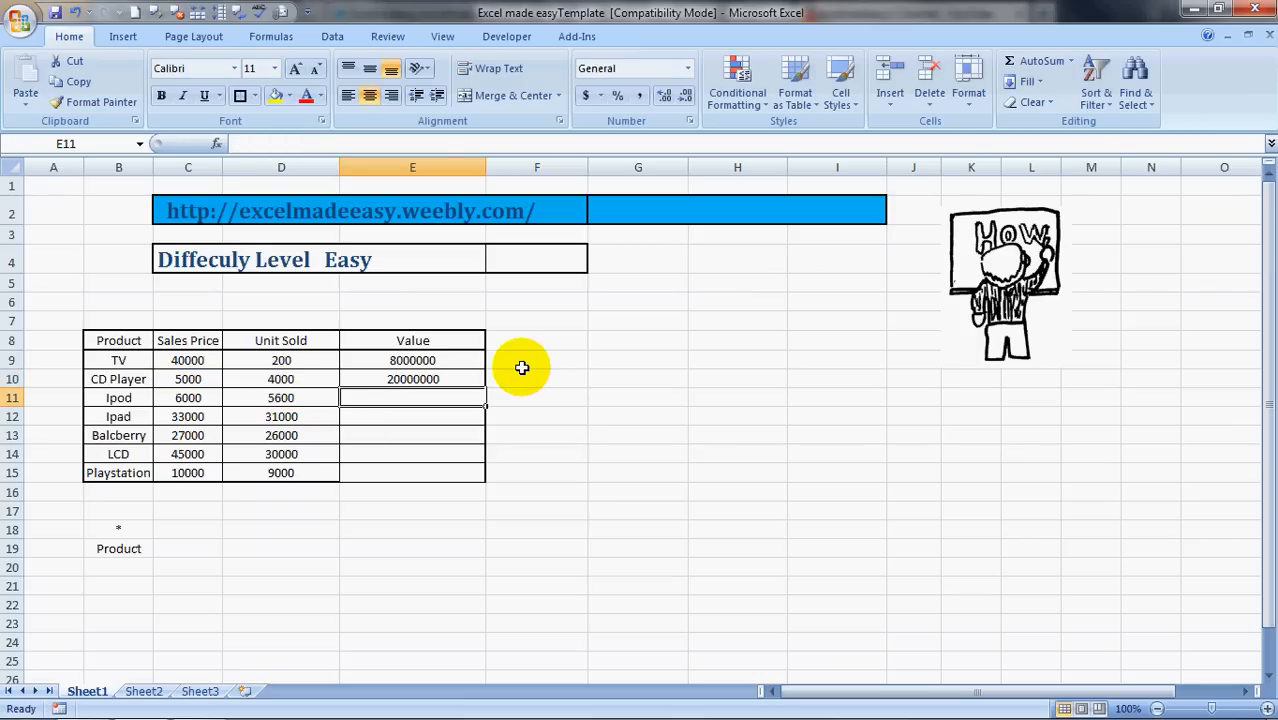
pyautogui.write('=')
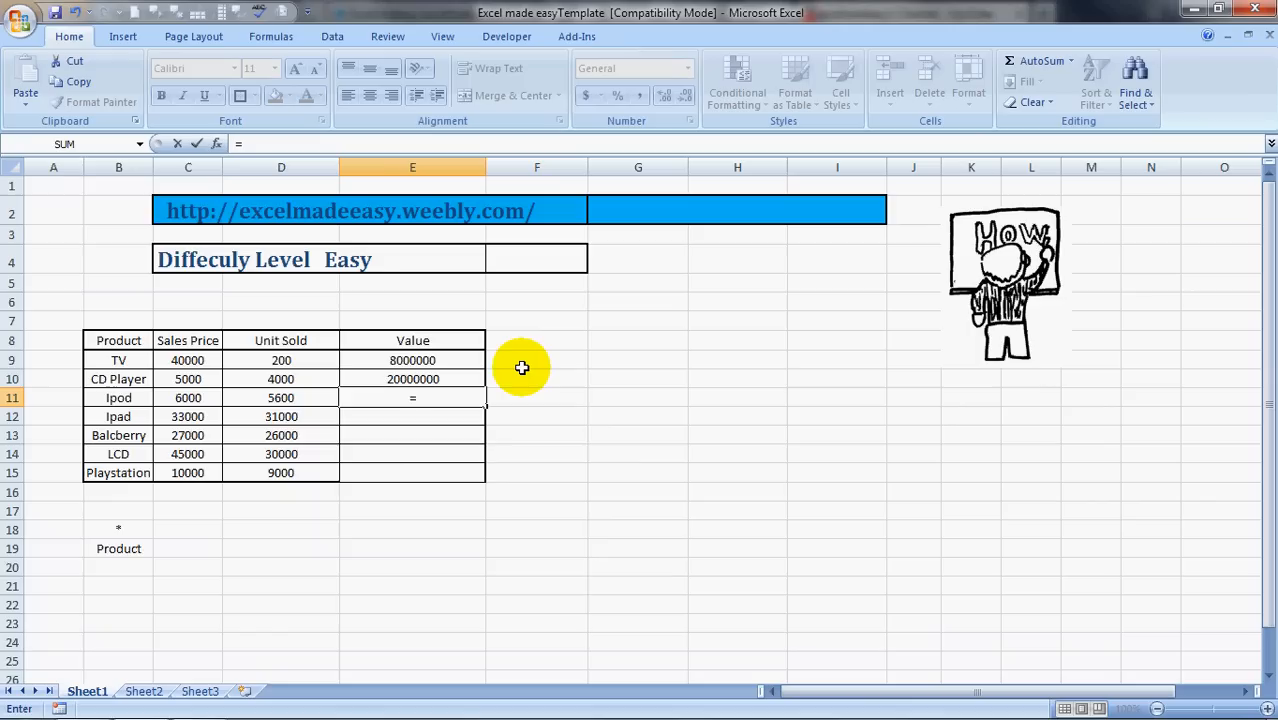
# - Enter =PRODUCT(C11,D11) in E11, giving the Ipod Value 33600000
pyautogui.write('product')
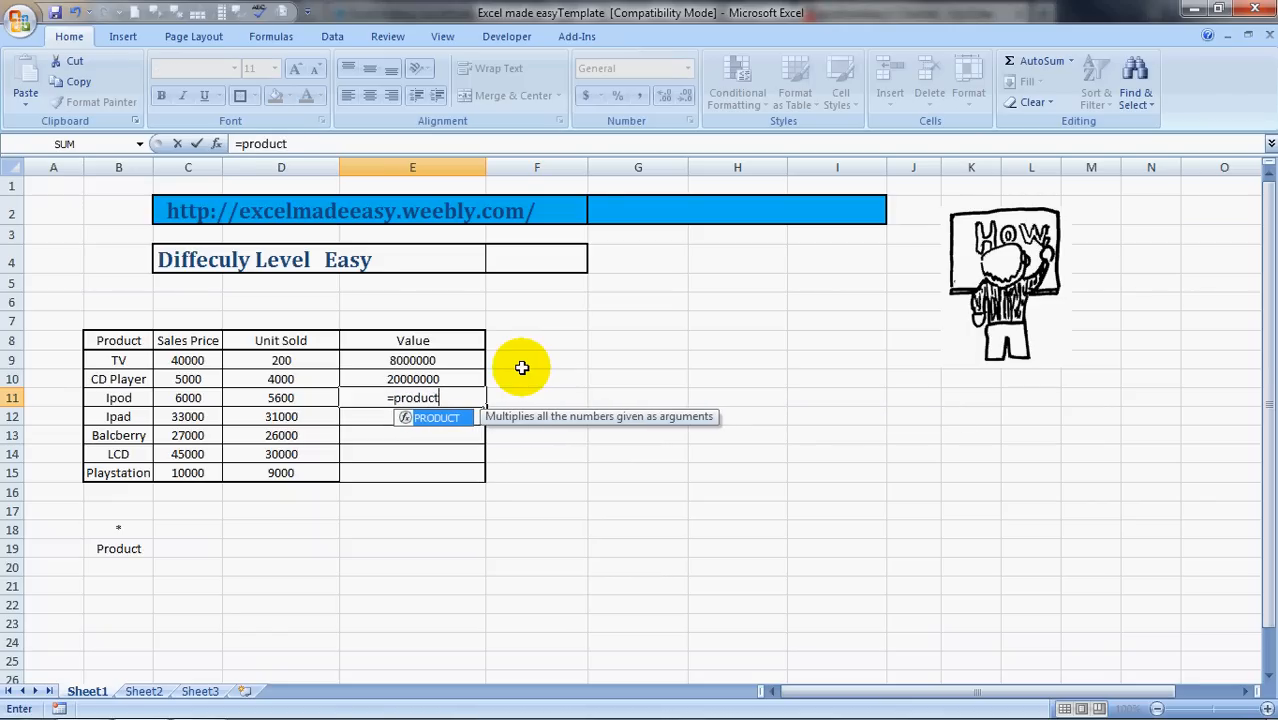
pyautogui.moveTo(491, 437)
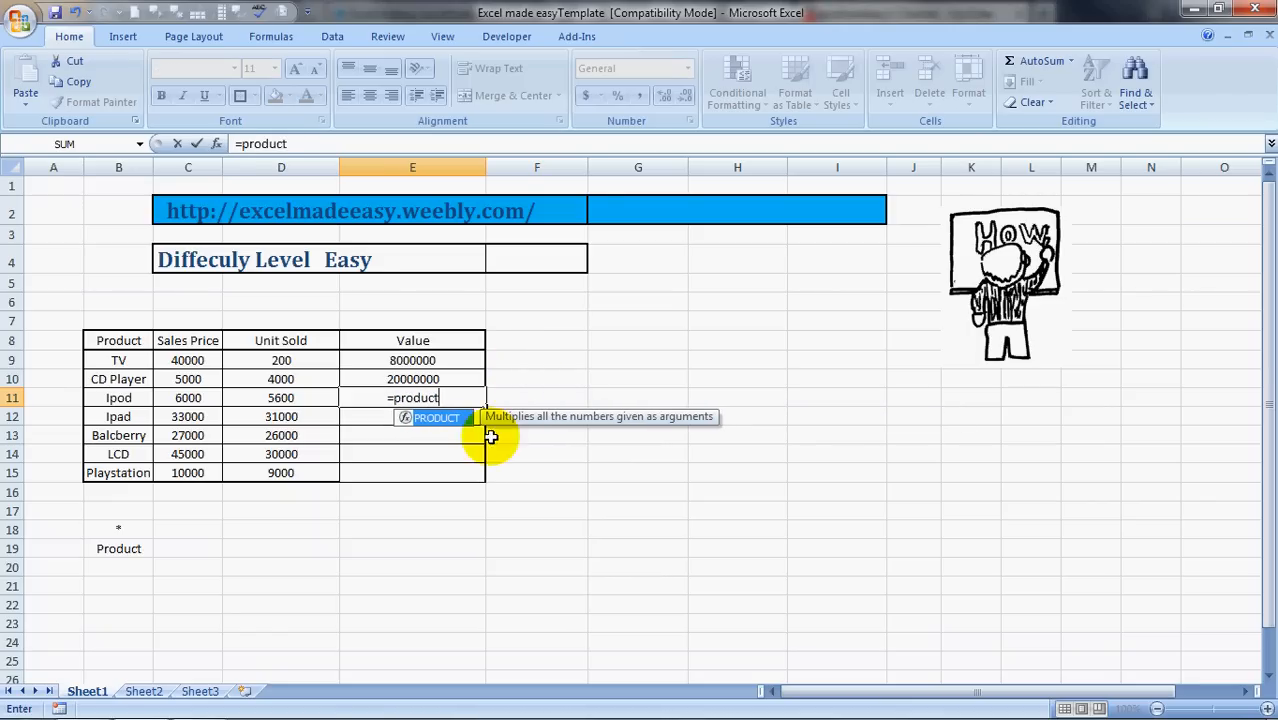
pyautogui.moveTo(643, 431)
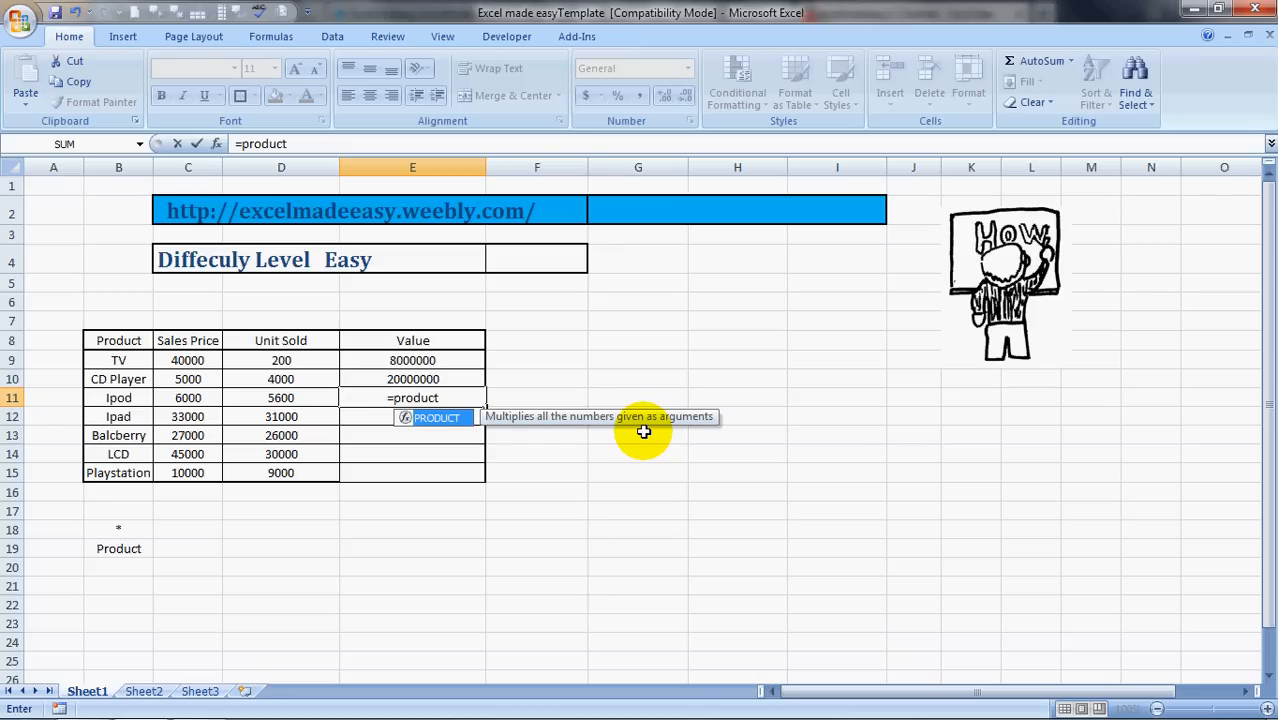
pyautogui.write('(C11')
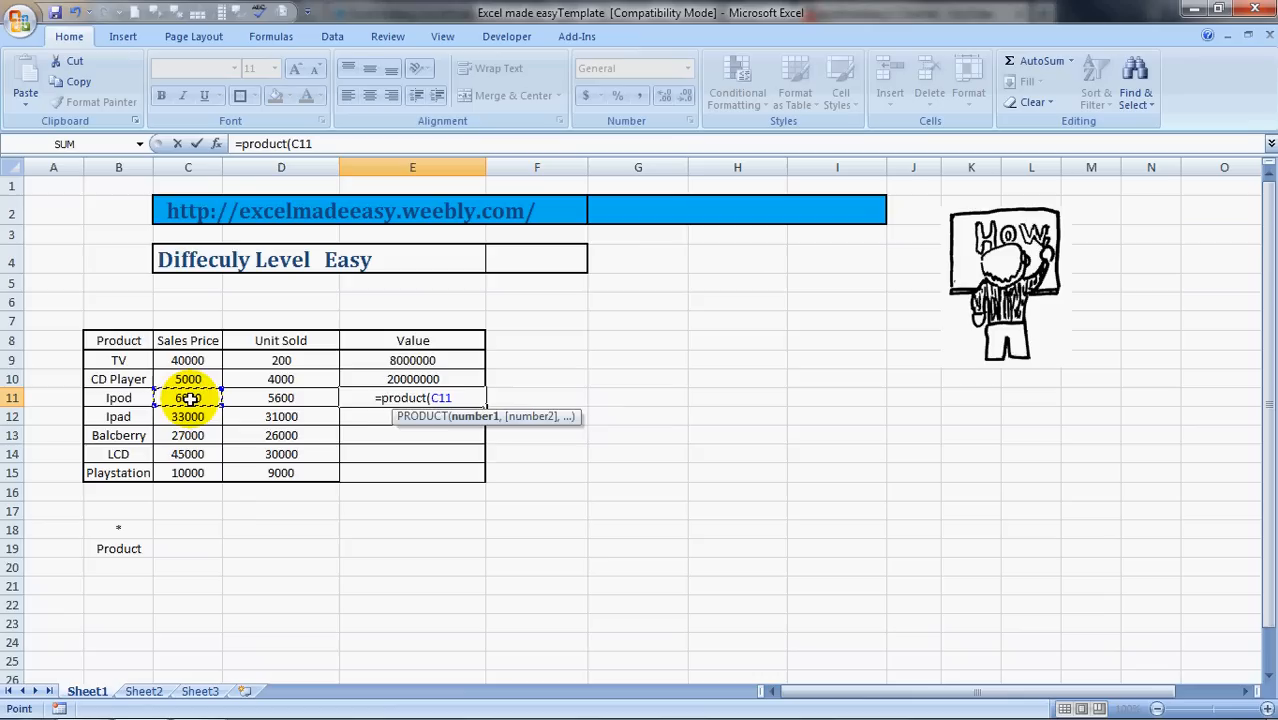
pyautogui.click(281, 397)
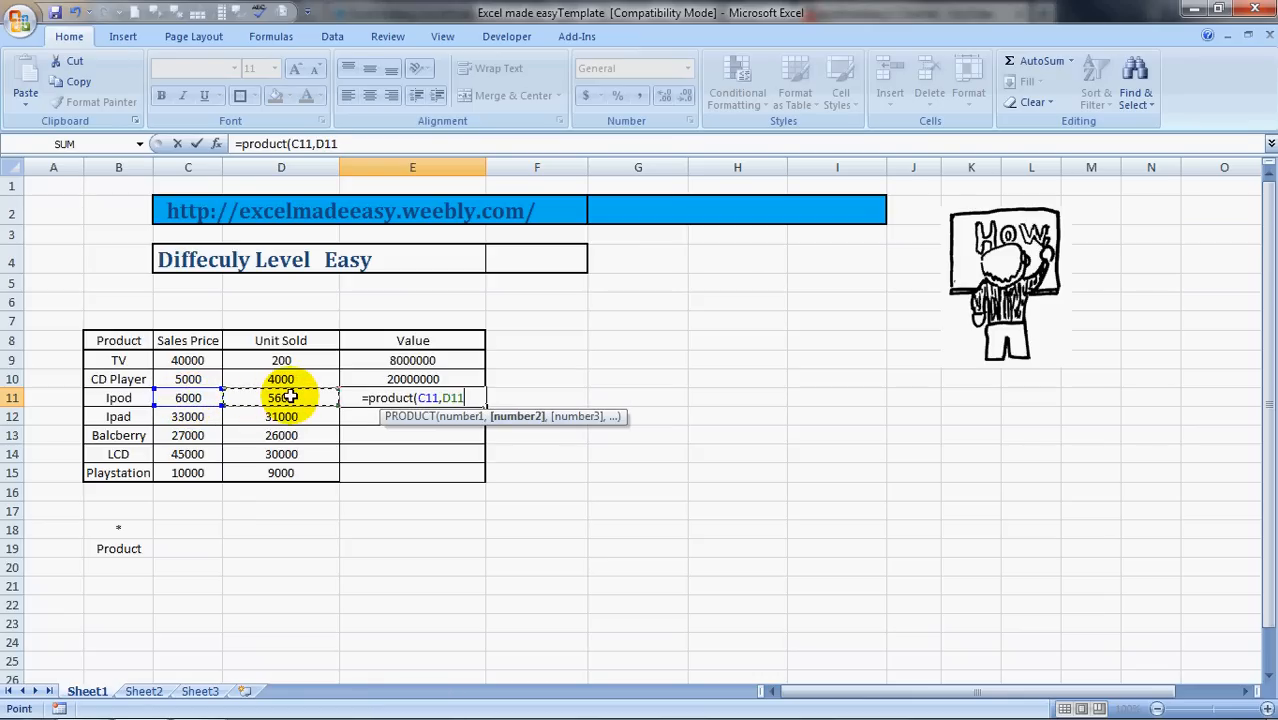
pyautogui.write(')')
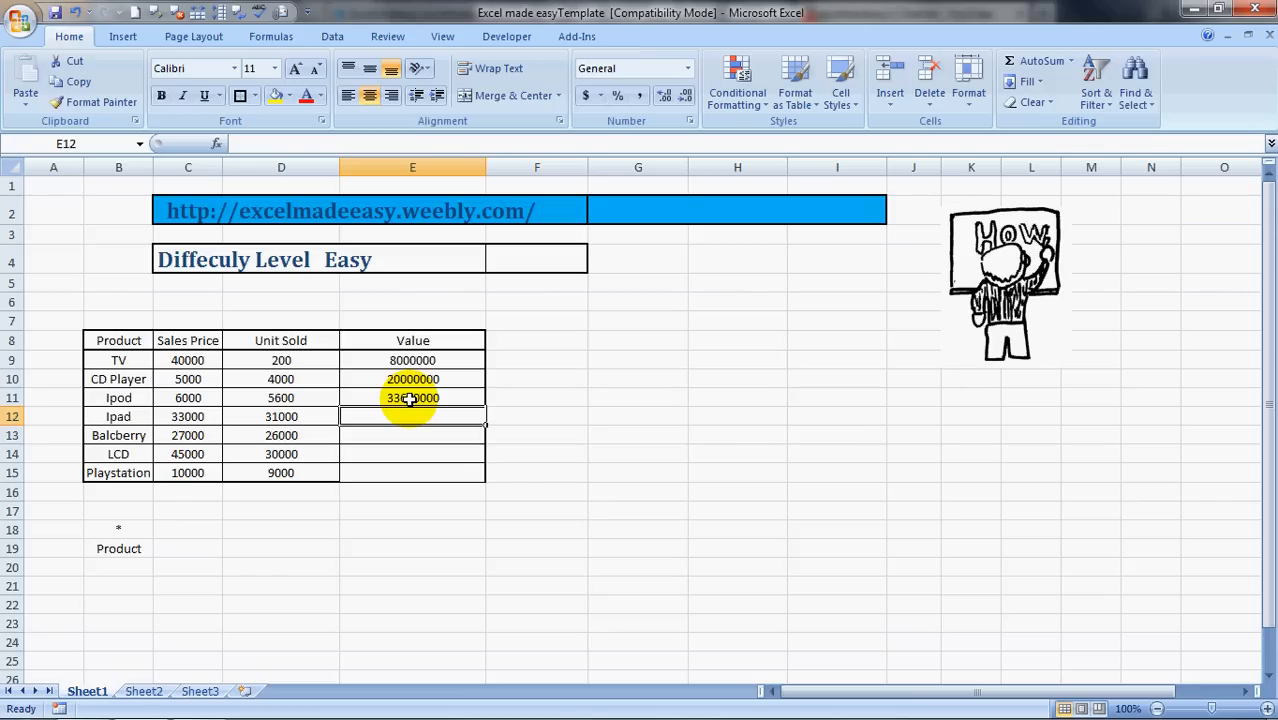
pyautogui.click(412, 398)
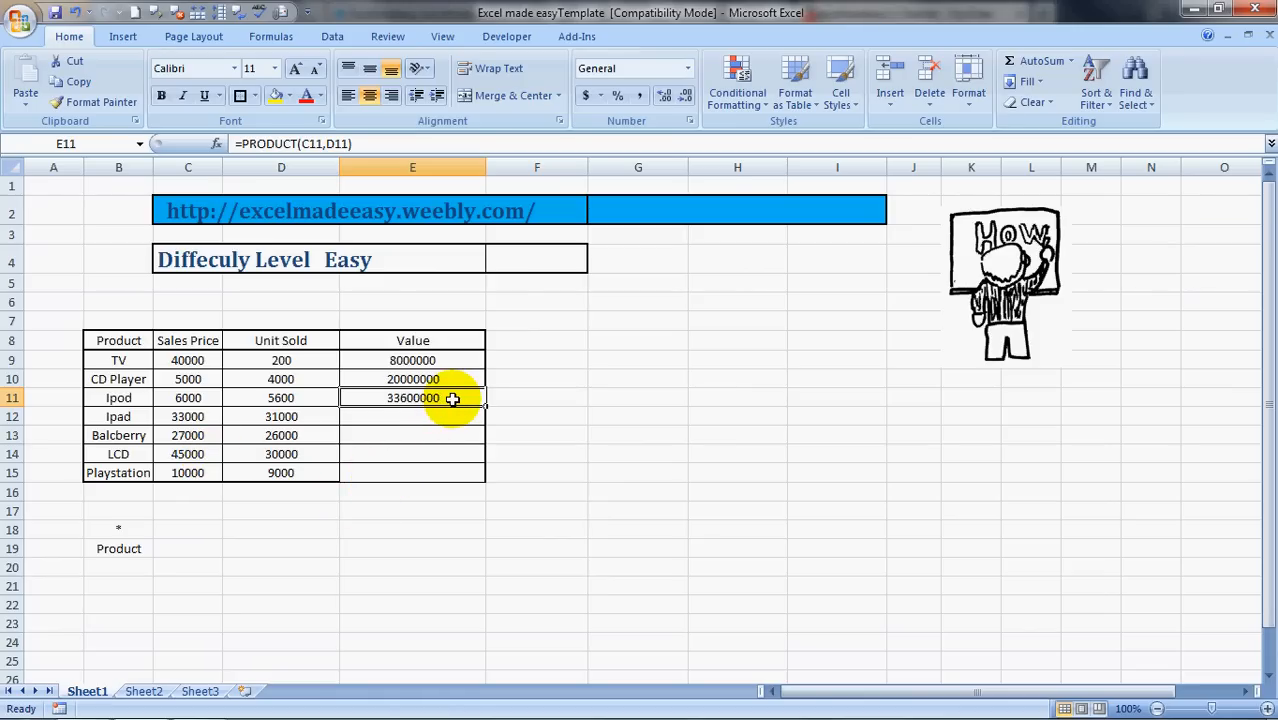
# - Copy the E11 PRODUCT formula into E12:E15, then select F14
pyautogui.rightClick(412, 398)
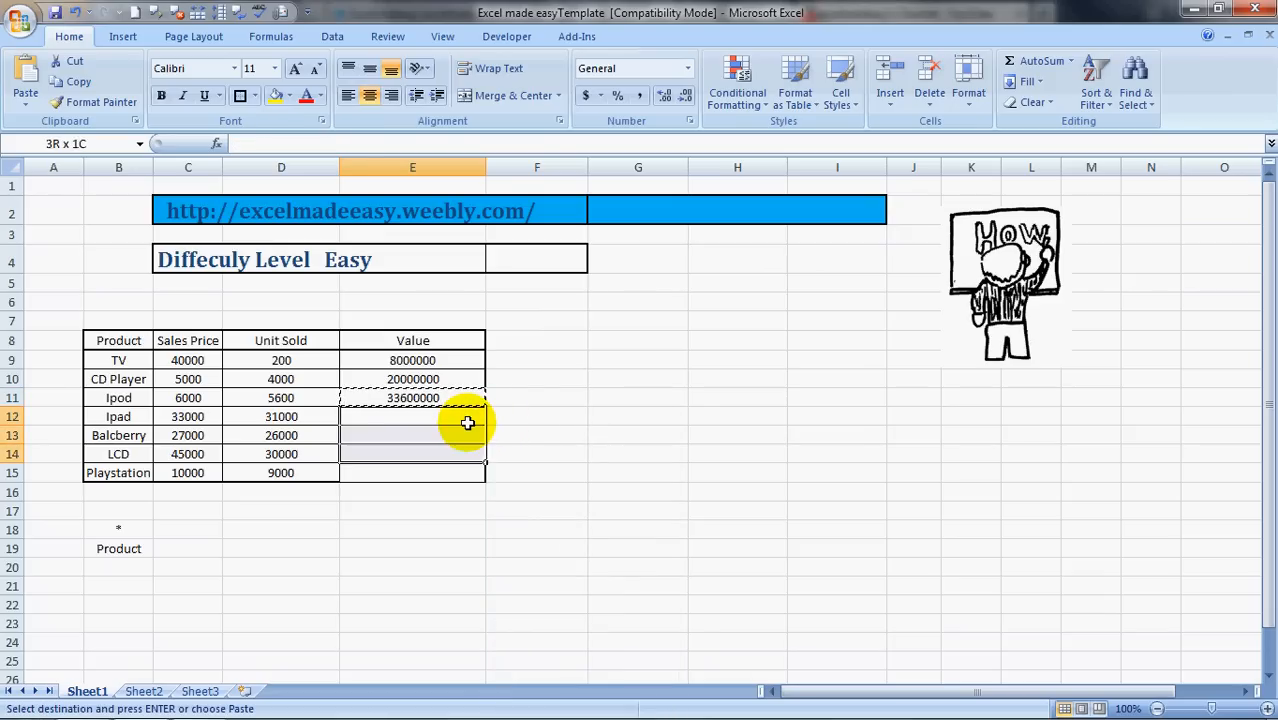
pyautogui.click(412, 416)
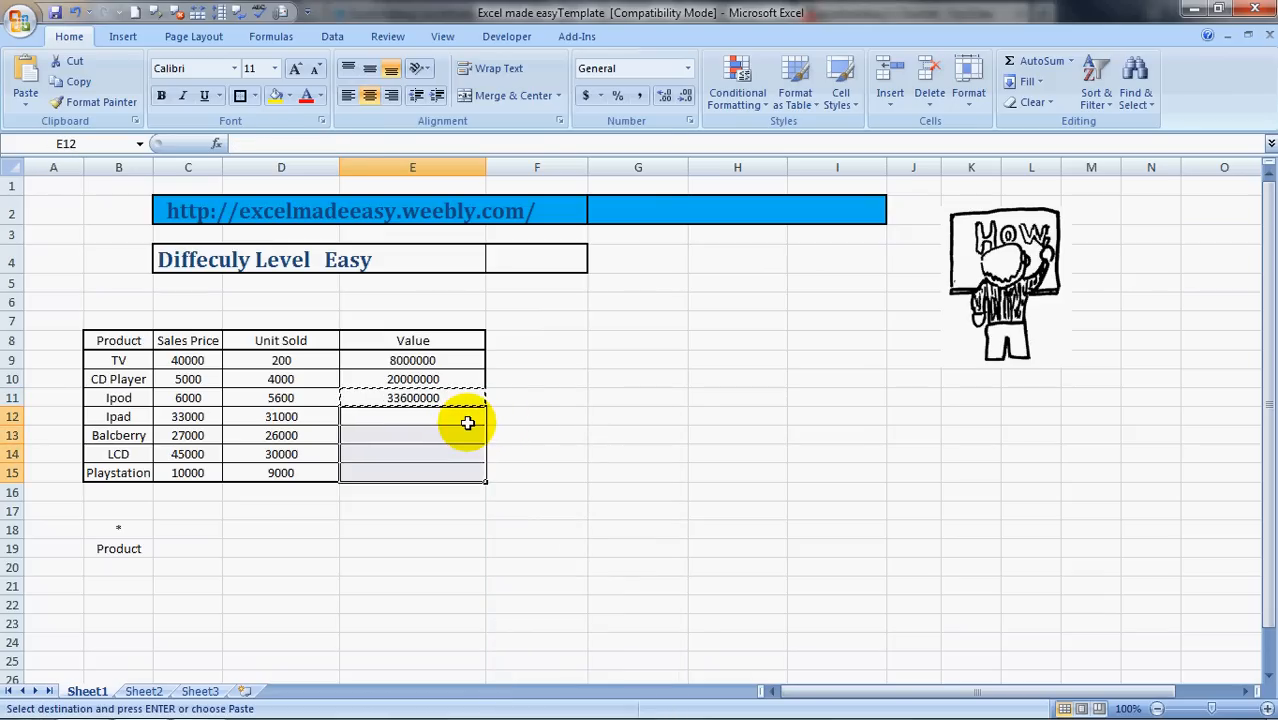
pyautogui.rightClick(467, 422)
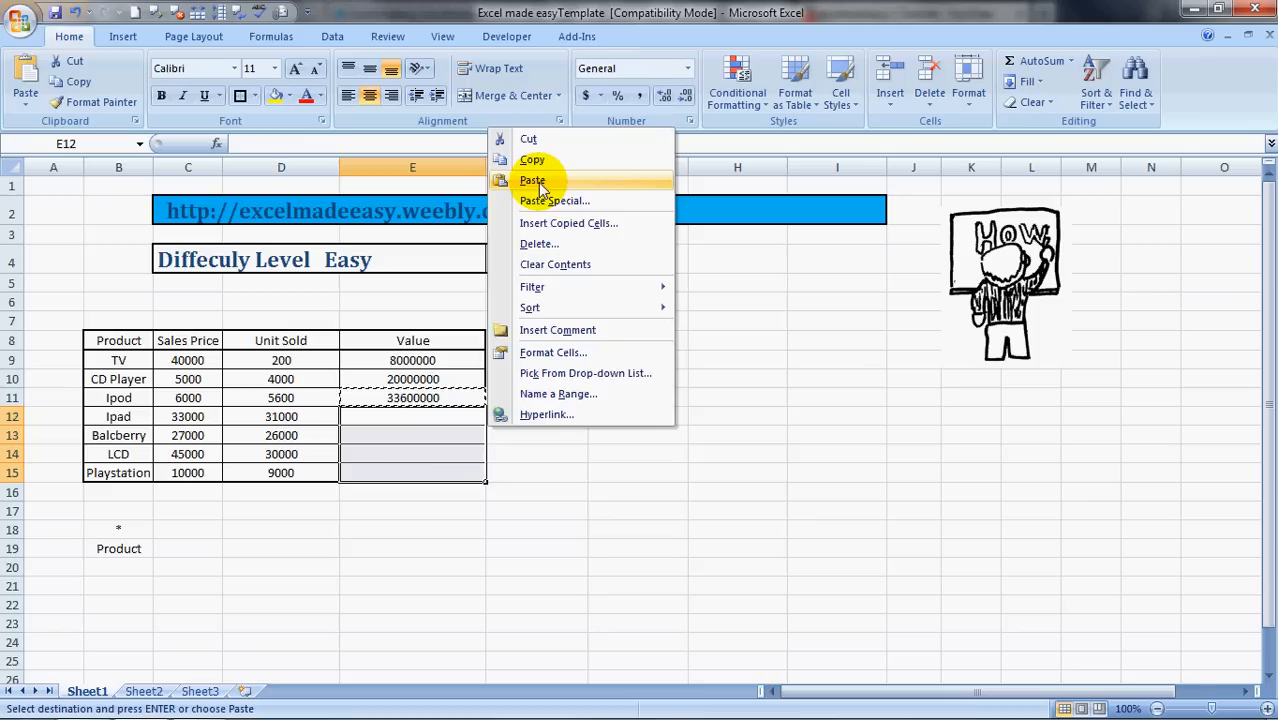
pyautogui.click(532, 180)
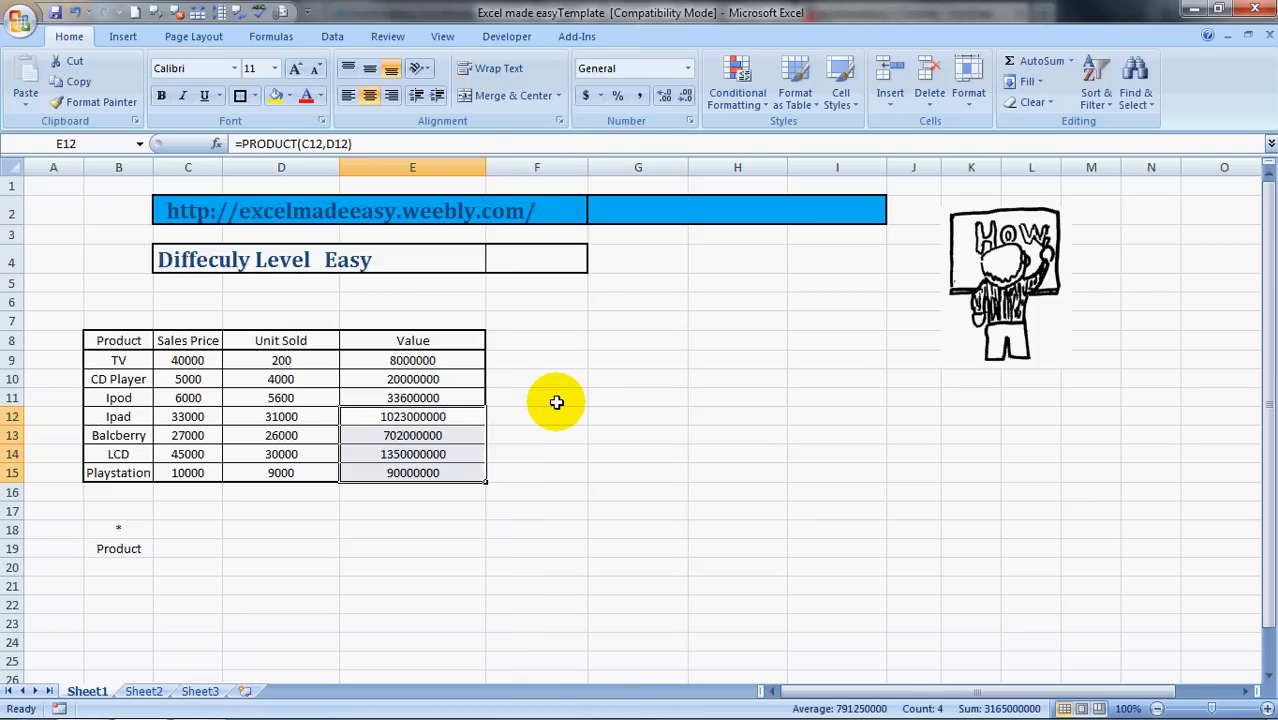
pyautogui.click(537, 453)
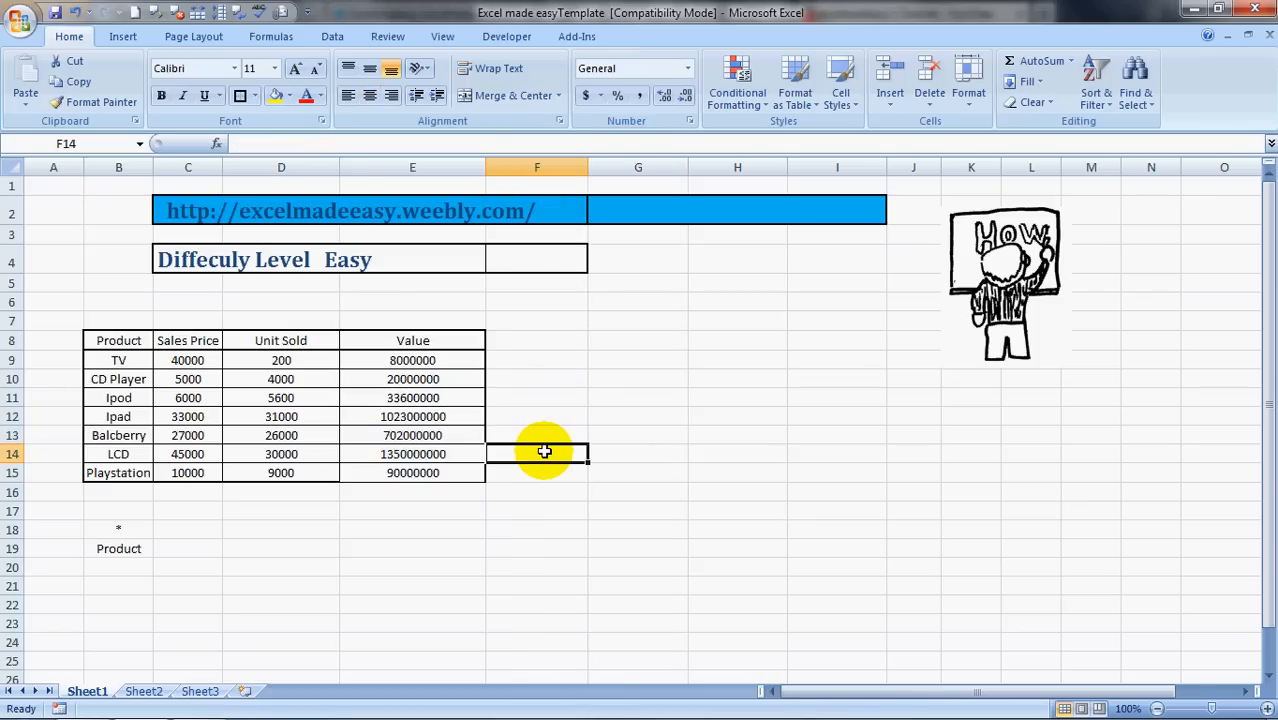
pyautogui.click(271, 36)
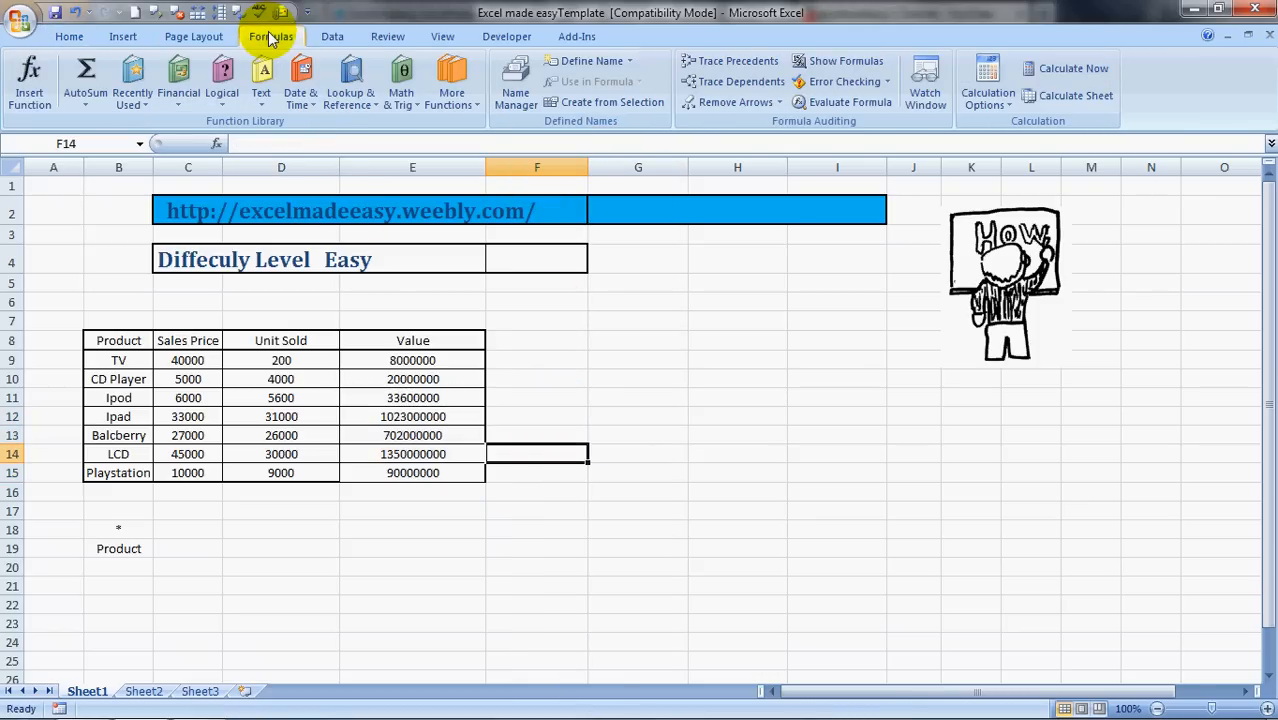
# - In Insert Function, search 'product' and select the PRODUCT function for F14
pyautogui.click(29, 80)
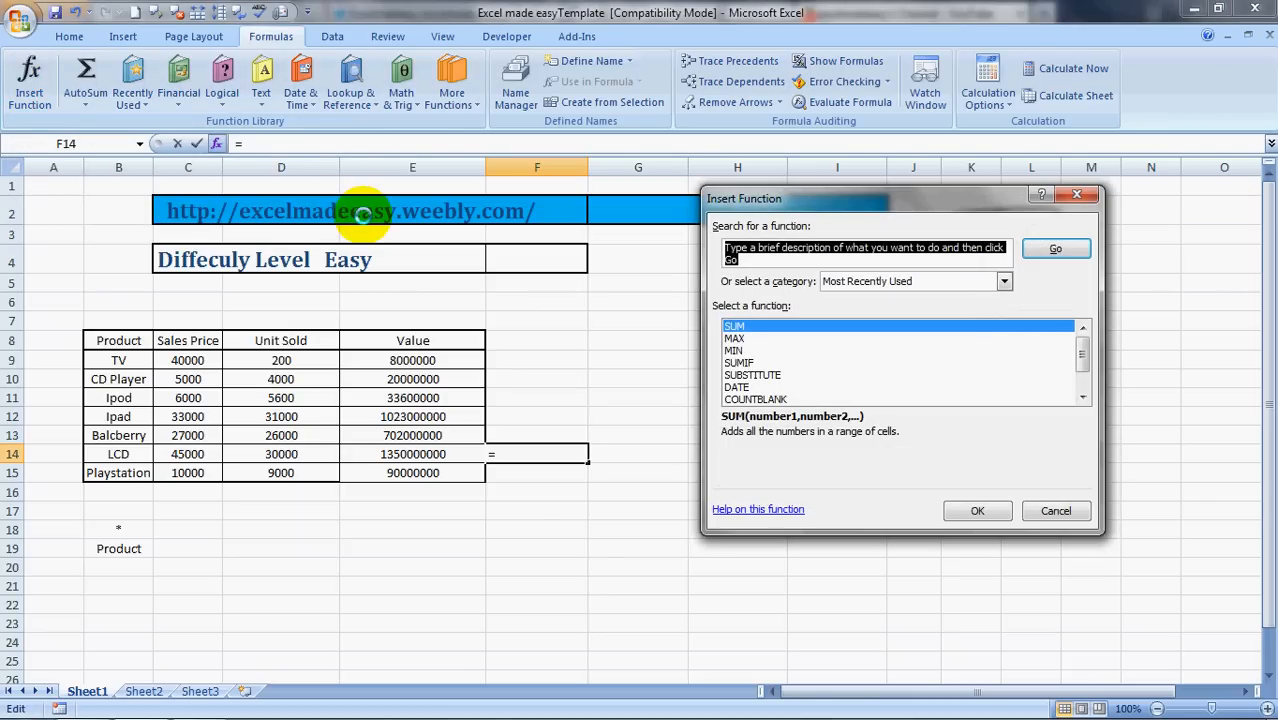
pyautogui.write('product')
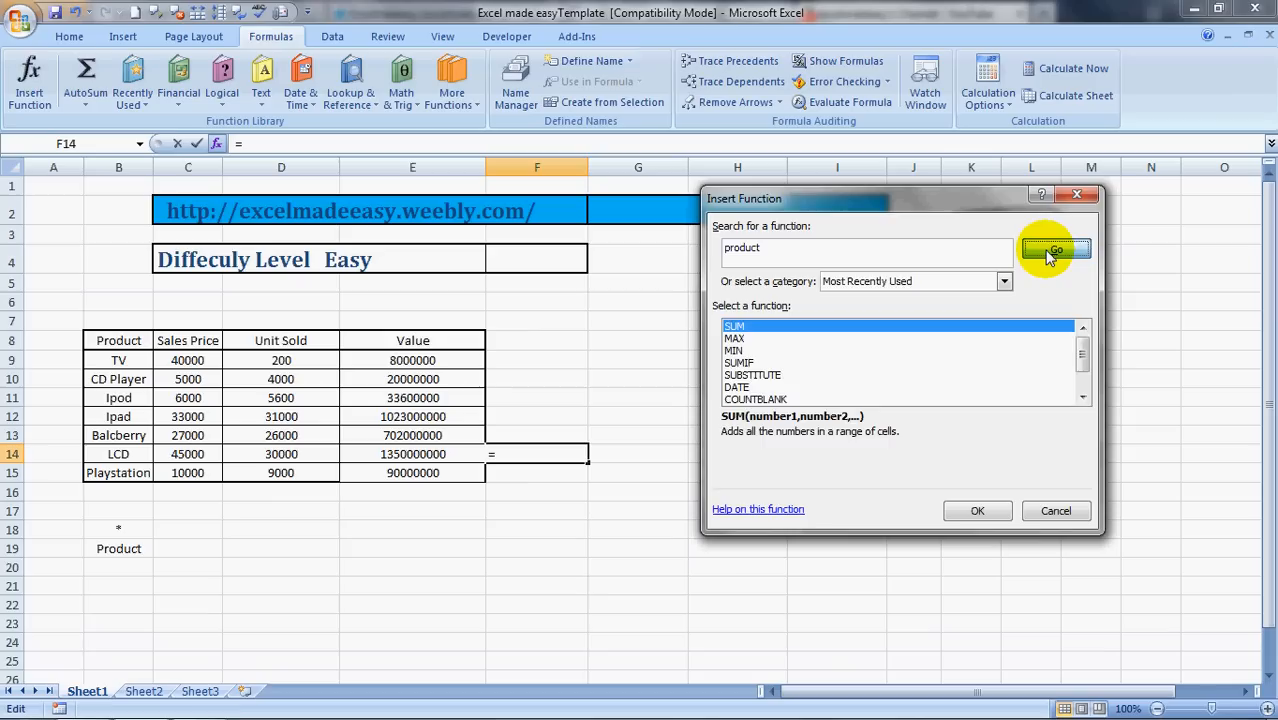
pyautogui.click(1055, 248)
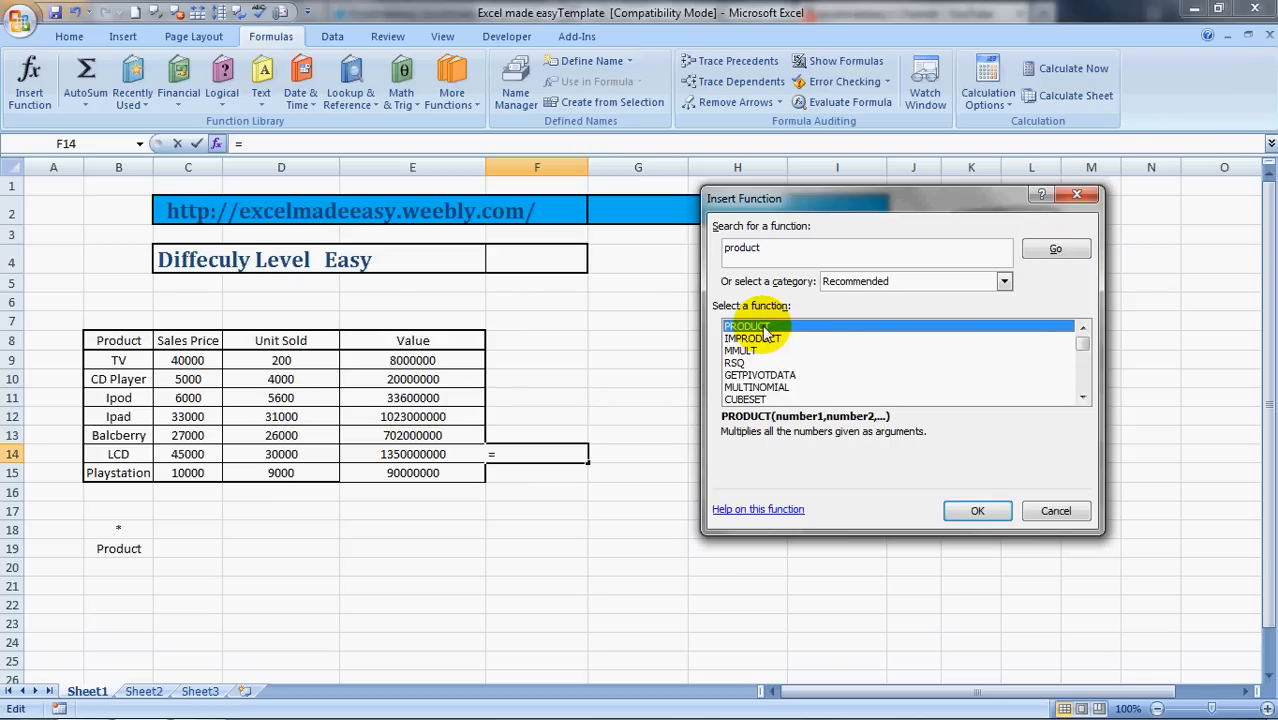
pyautogui.click(753, 338)
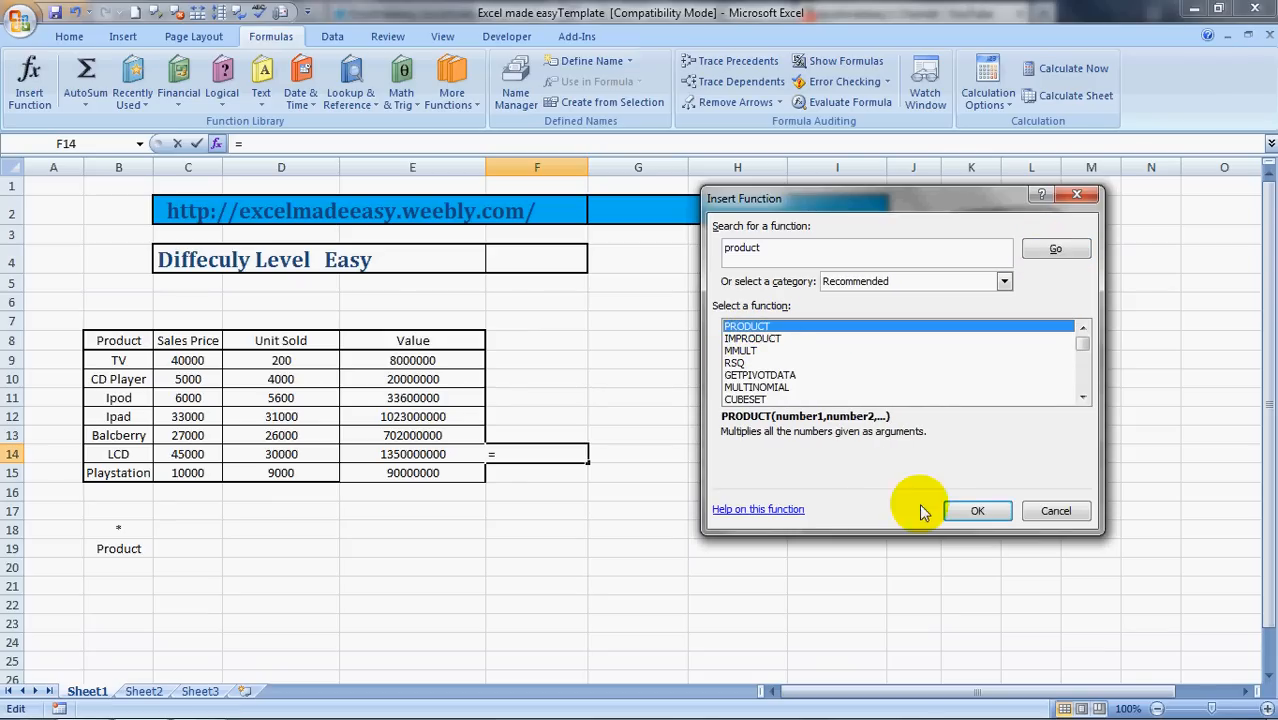
pyautogui.click(977, 510)
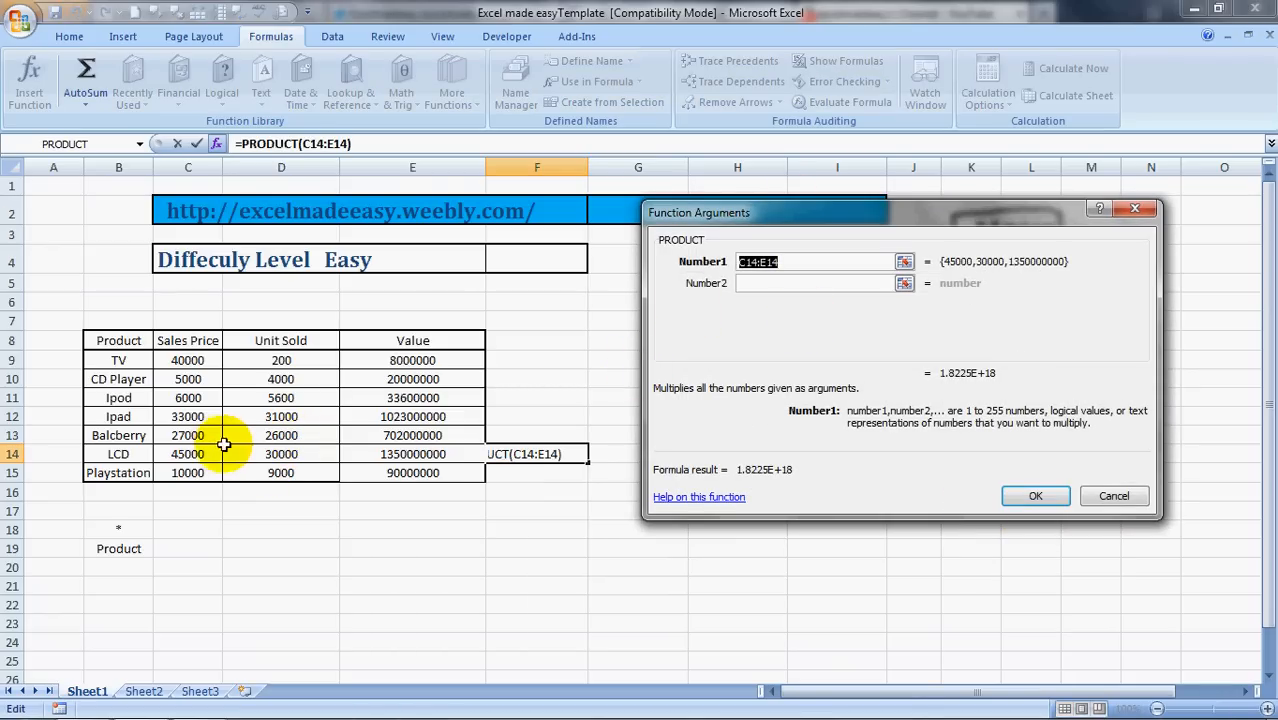
pyautogui.click(187, 454)
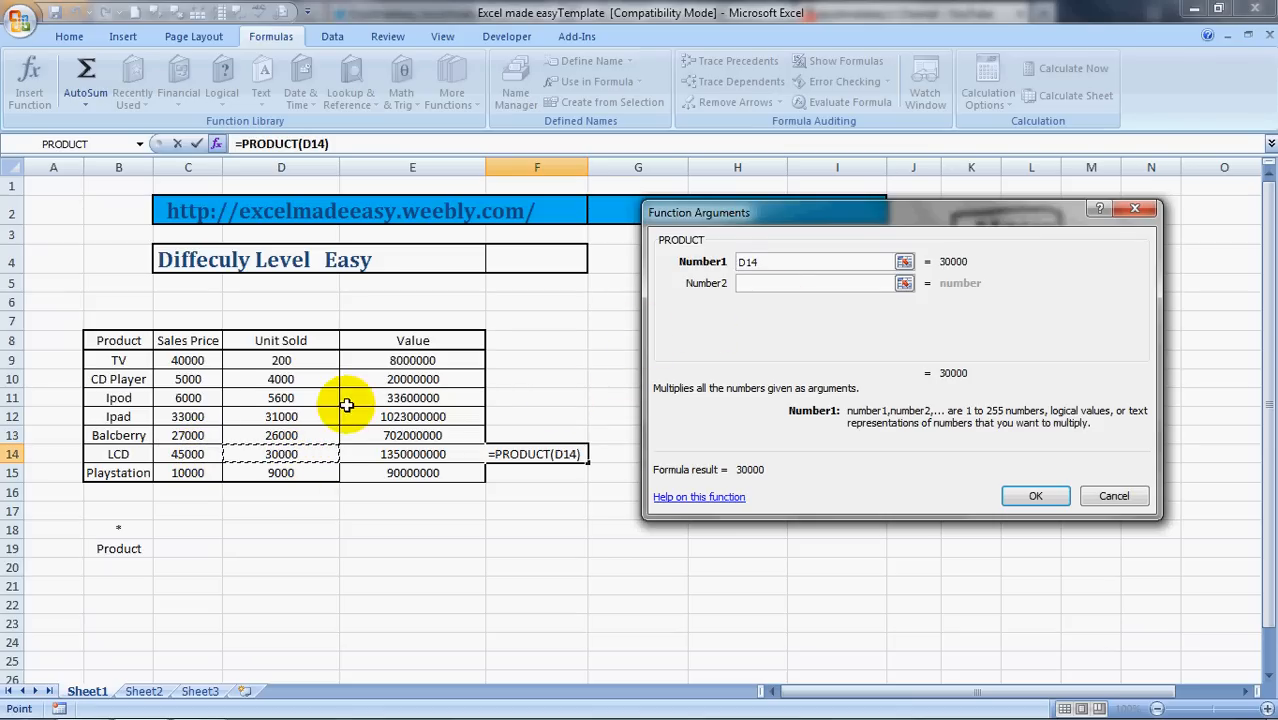
pyautogui.click(187, 453)
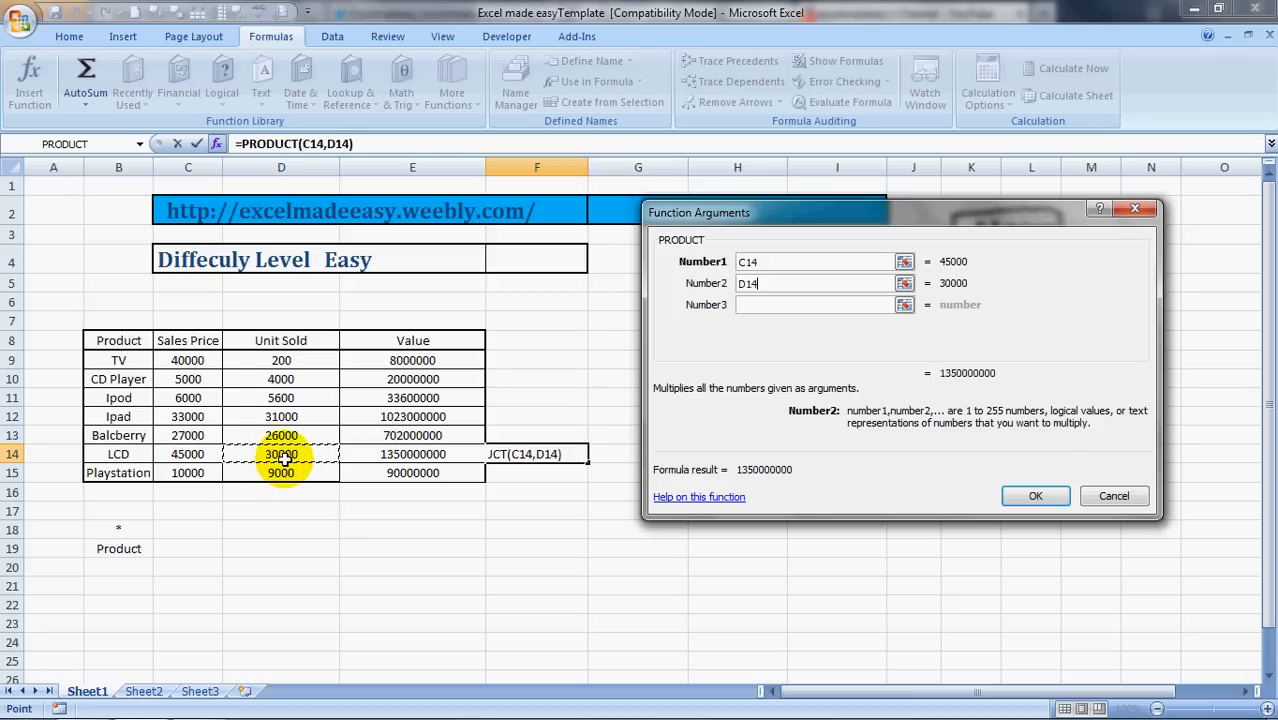
pyautogui.click(1035, 495)
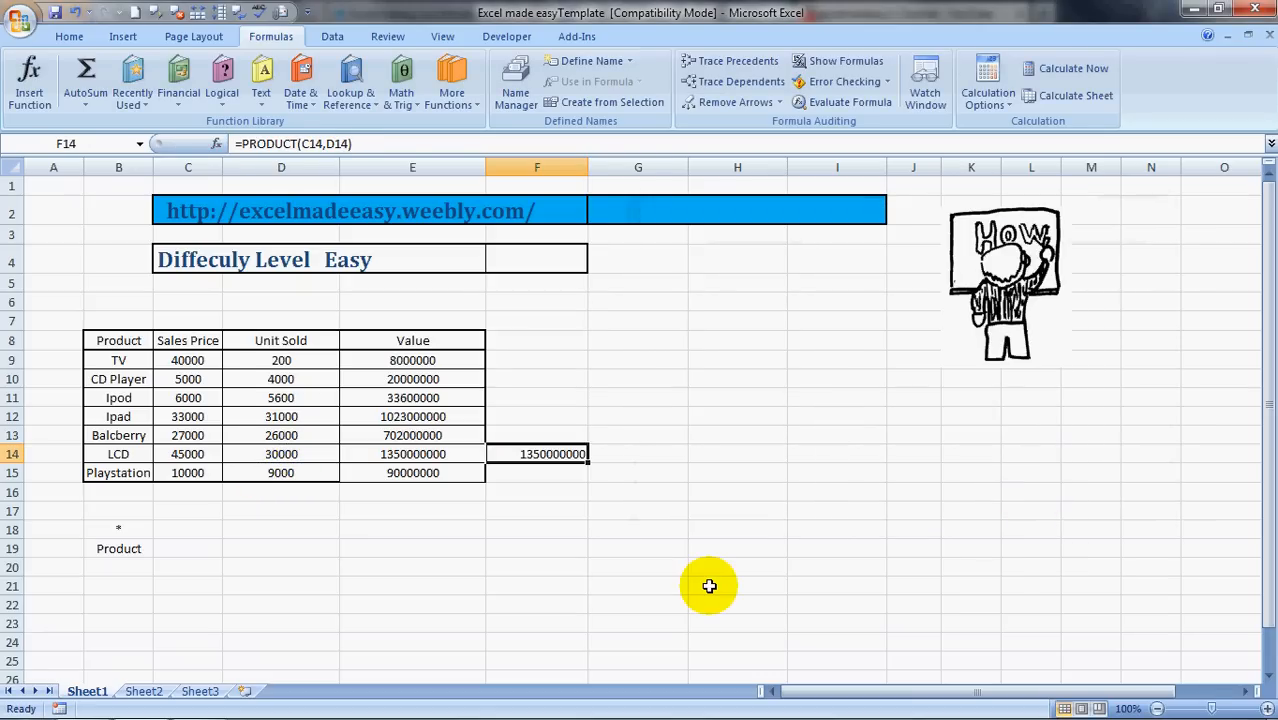
pyautogui.click(737, 585)
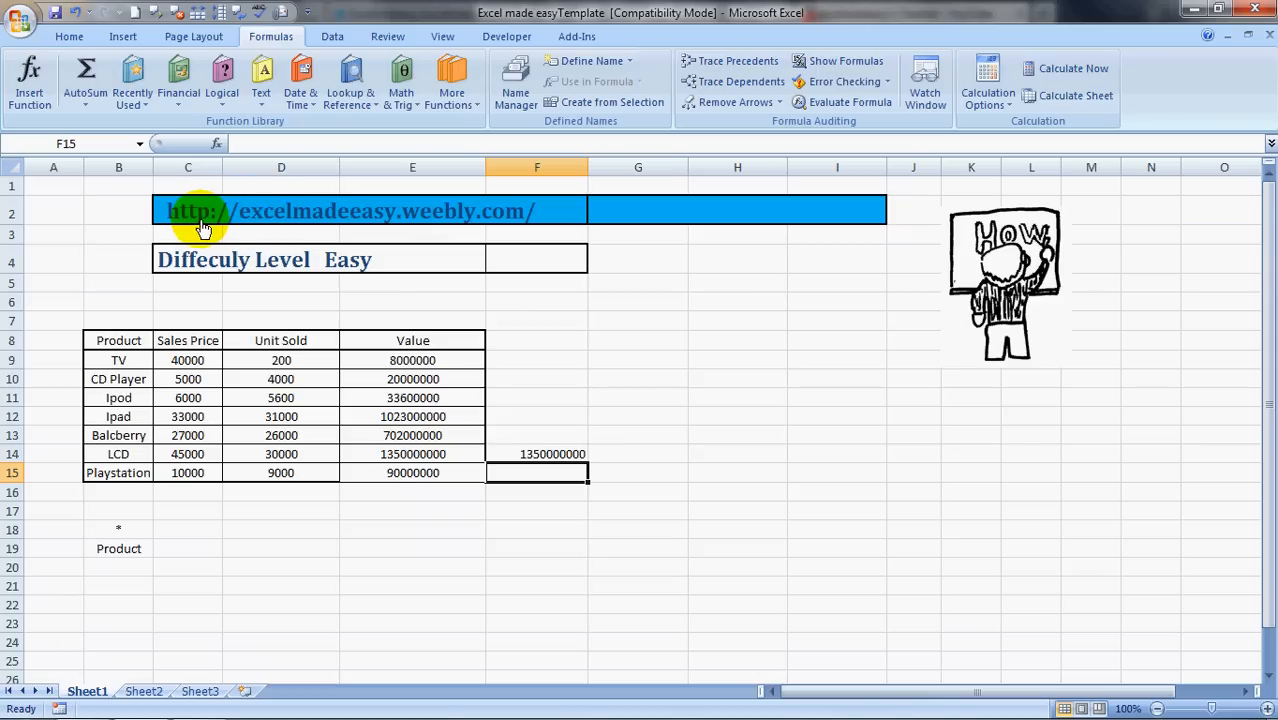
pyautogui.moveTo(203, 211)
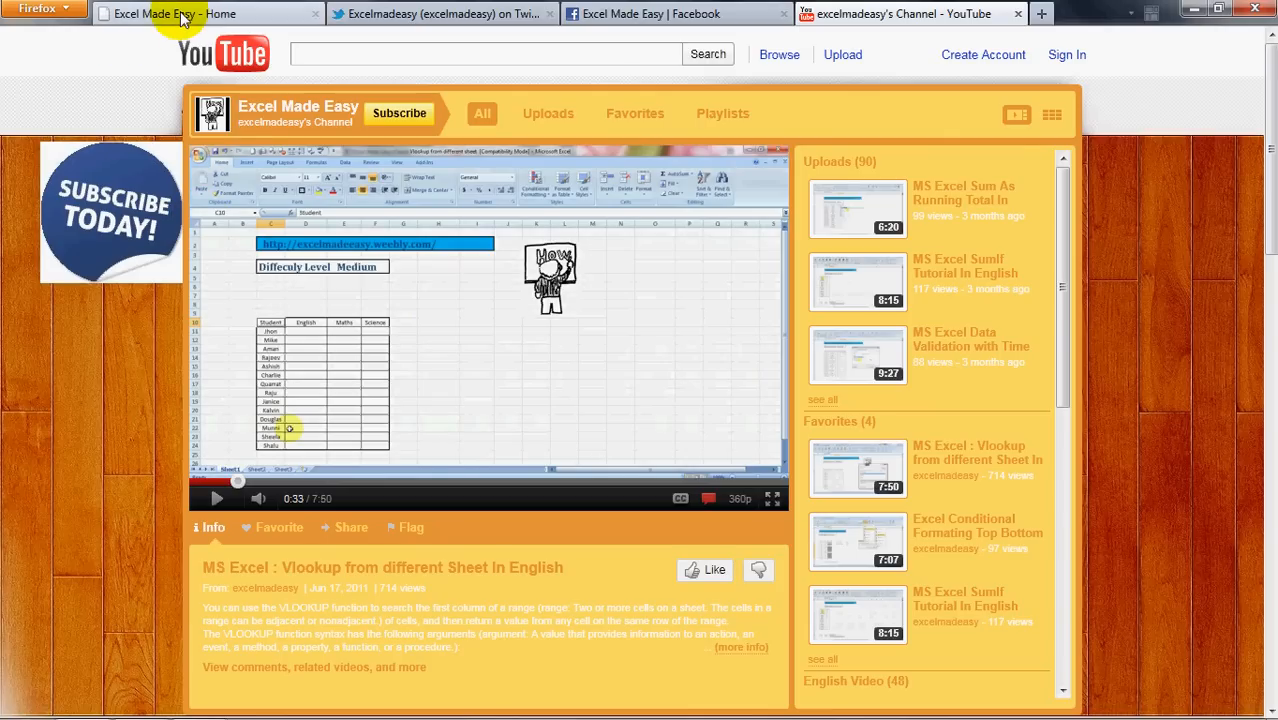
# - Switch to the Excel Made Easy home page and scroll through its videos and training list
pyautogui.click(175, 13)
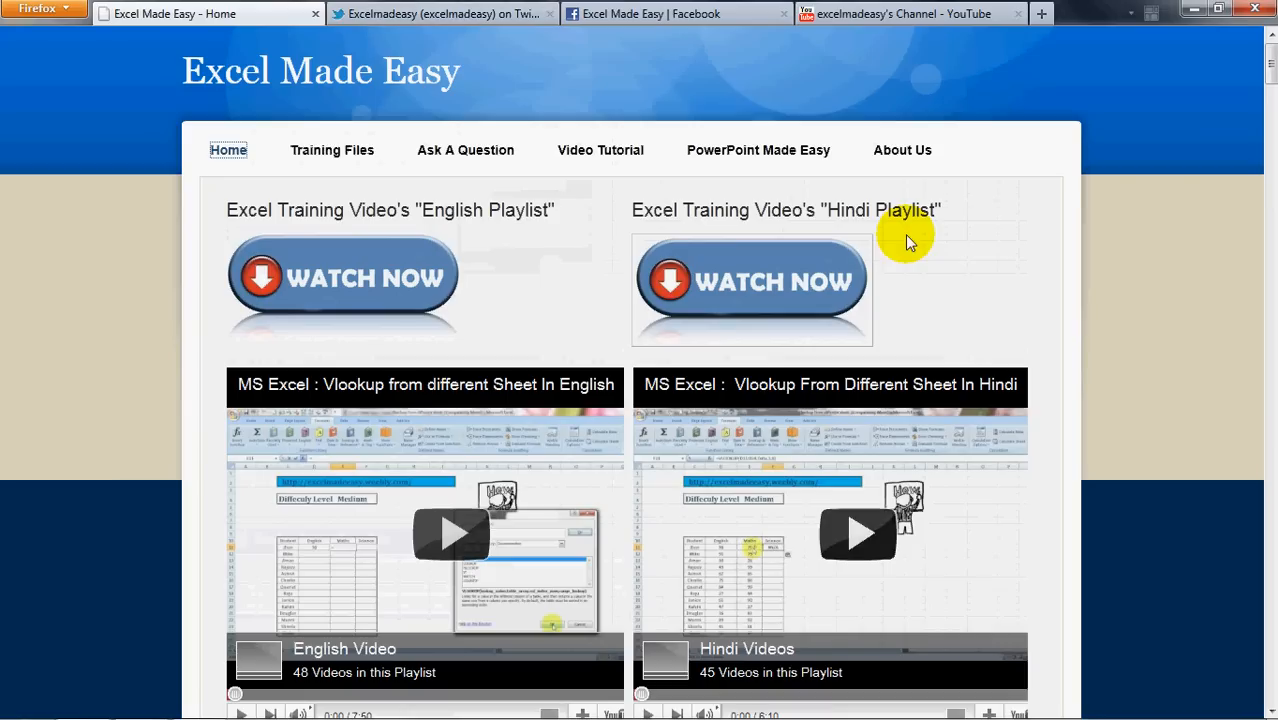
pyautogui.moveTo(332, 150)
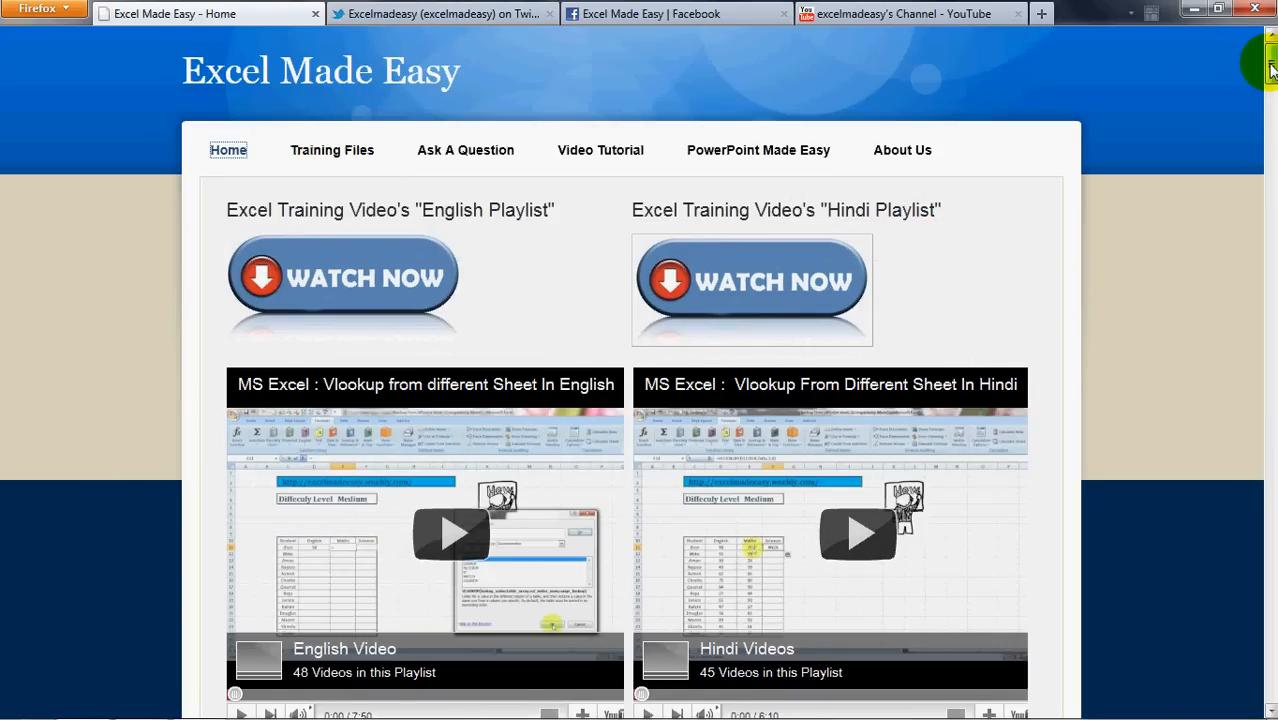
pyautogui.scroll(-3)
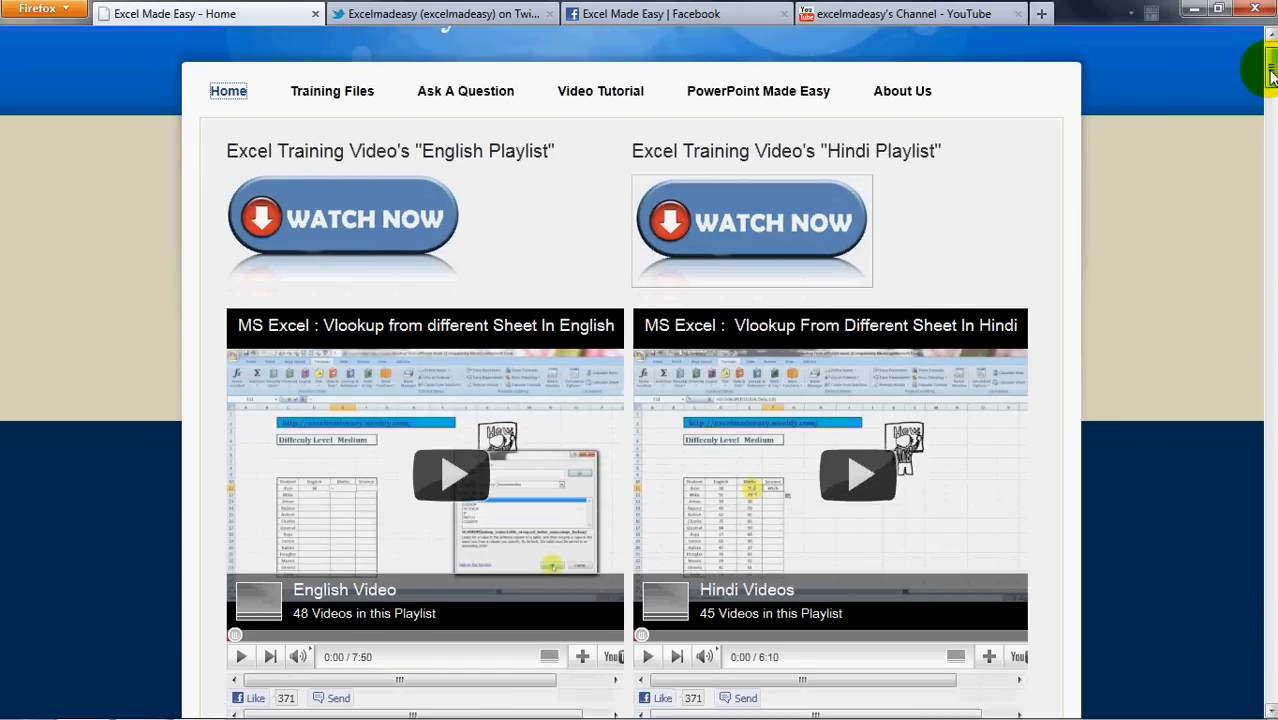
pyautogui.scroll(-3)
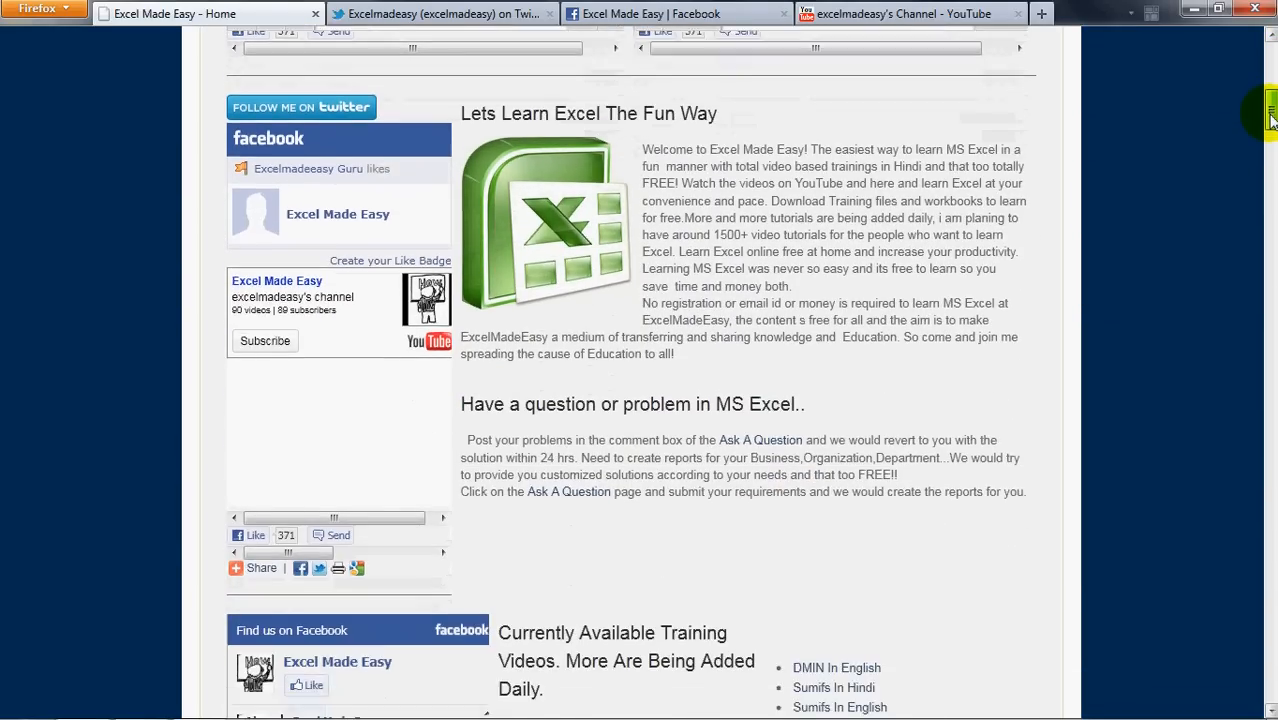
pyautogui.scroll(-3)
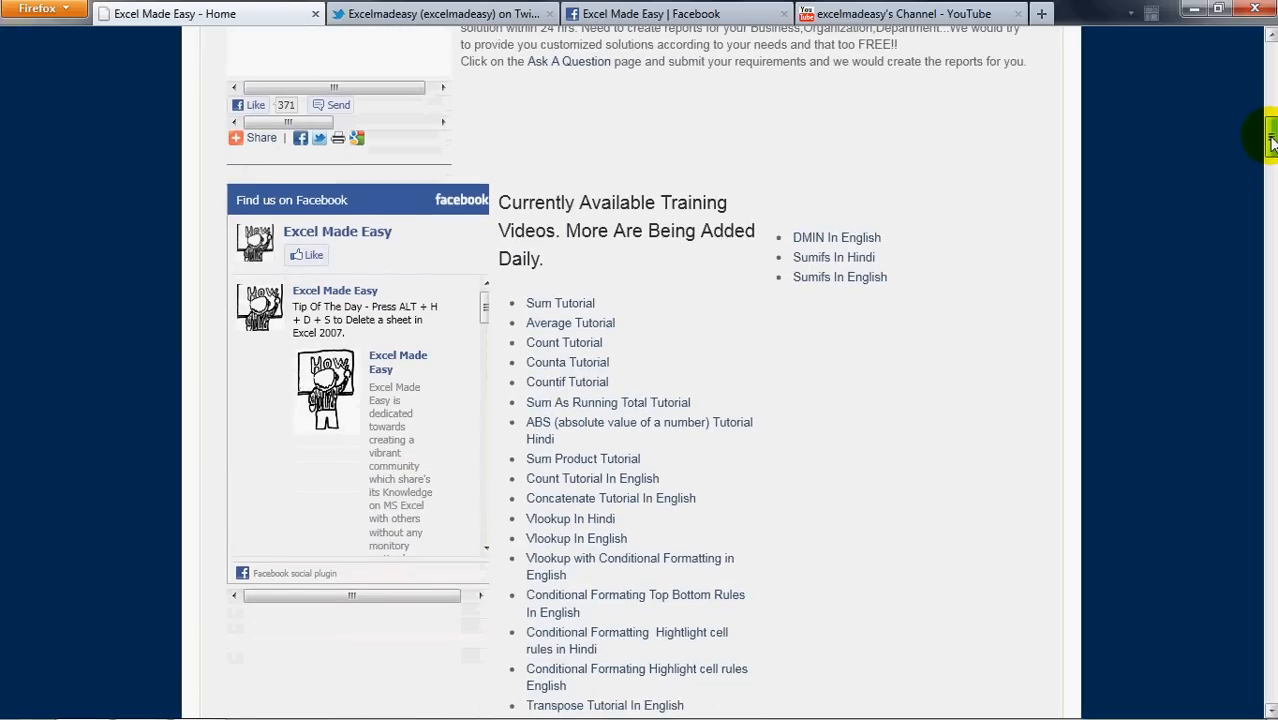
pyautogui.scroll(-3)
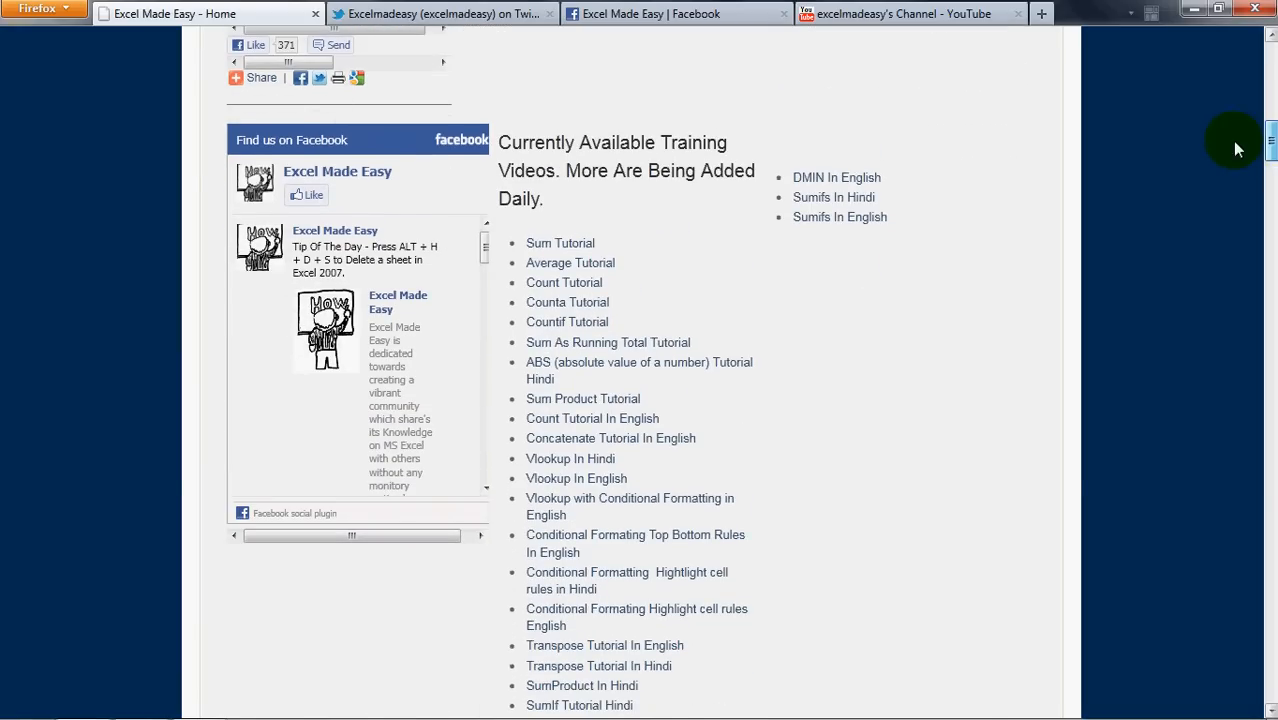
pyautogui.scroll(-3)
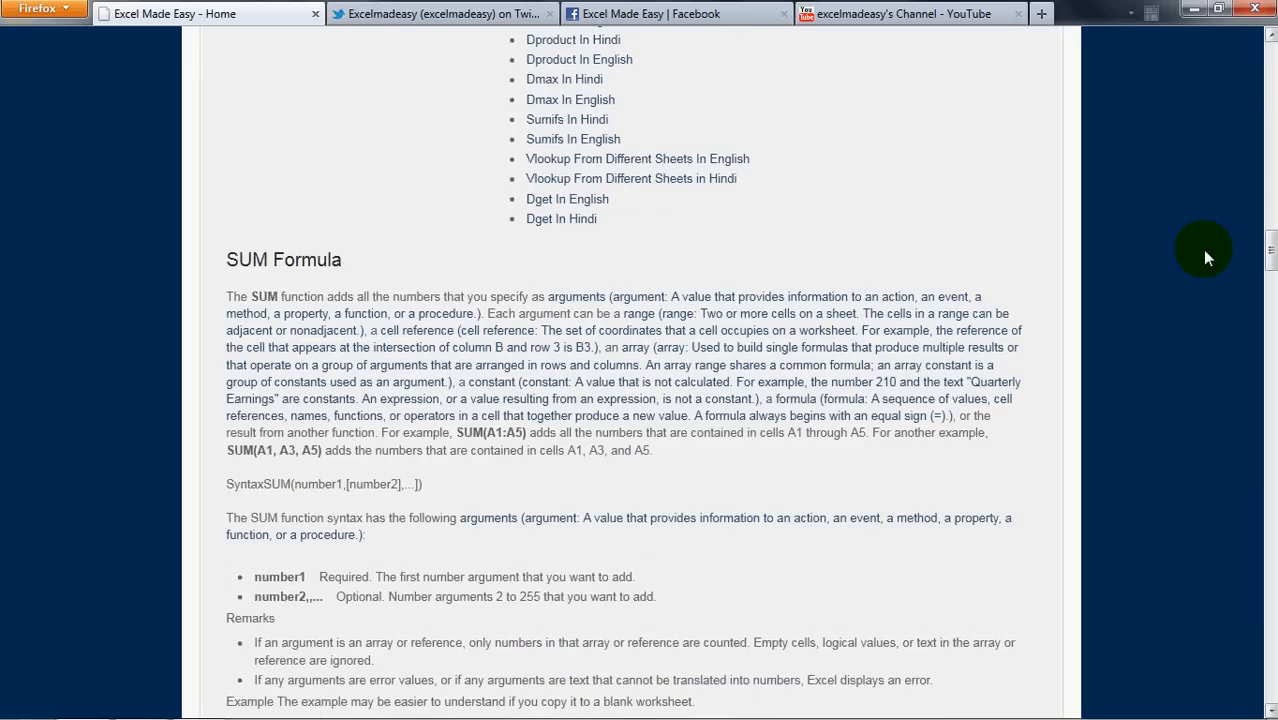
pyautogui.moveTo(1270, 260)
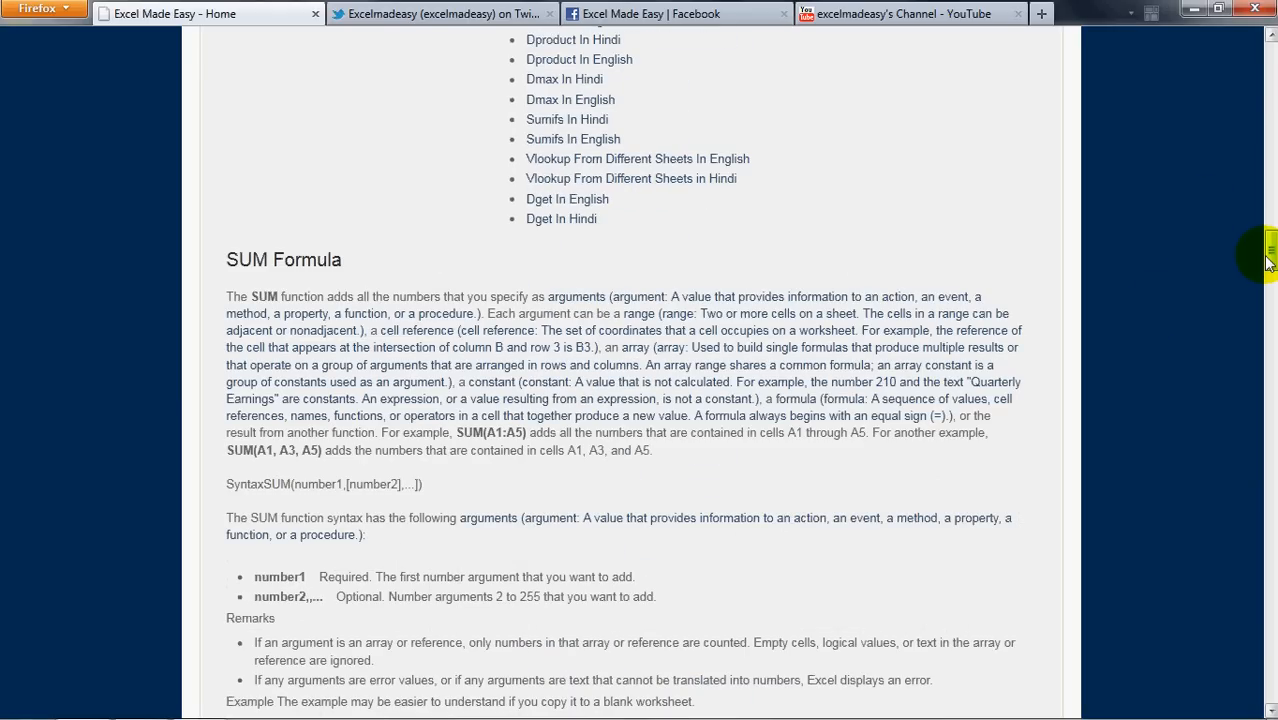
pyautogui.scroll(-3)
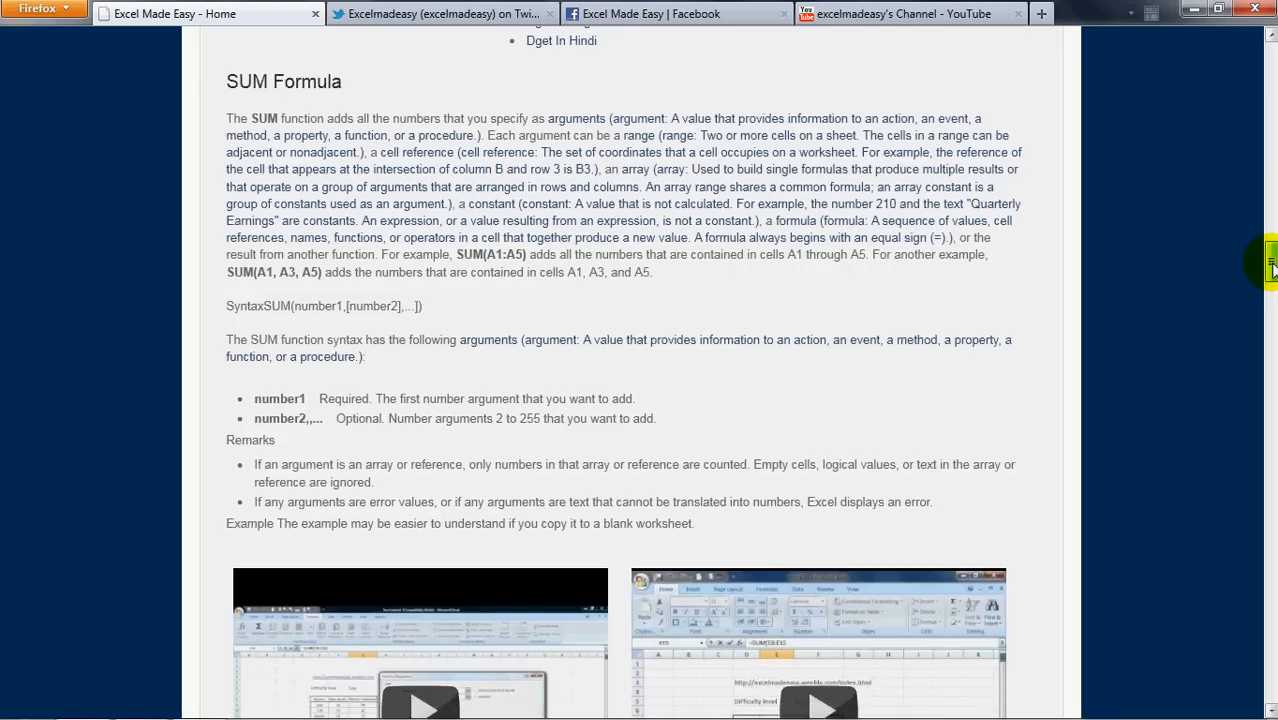
pyautogui.scroll(-3)
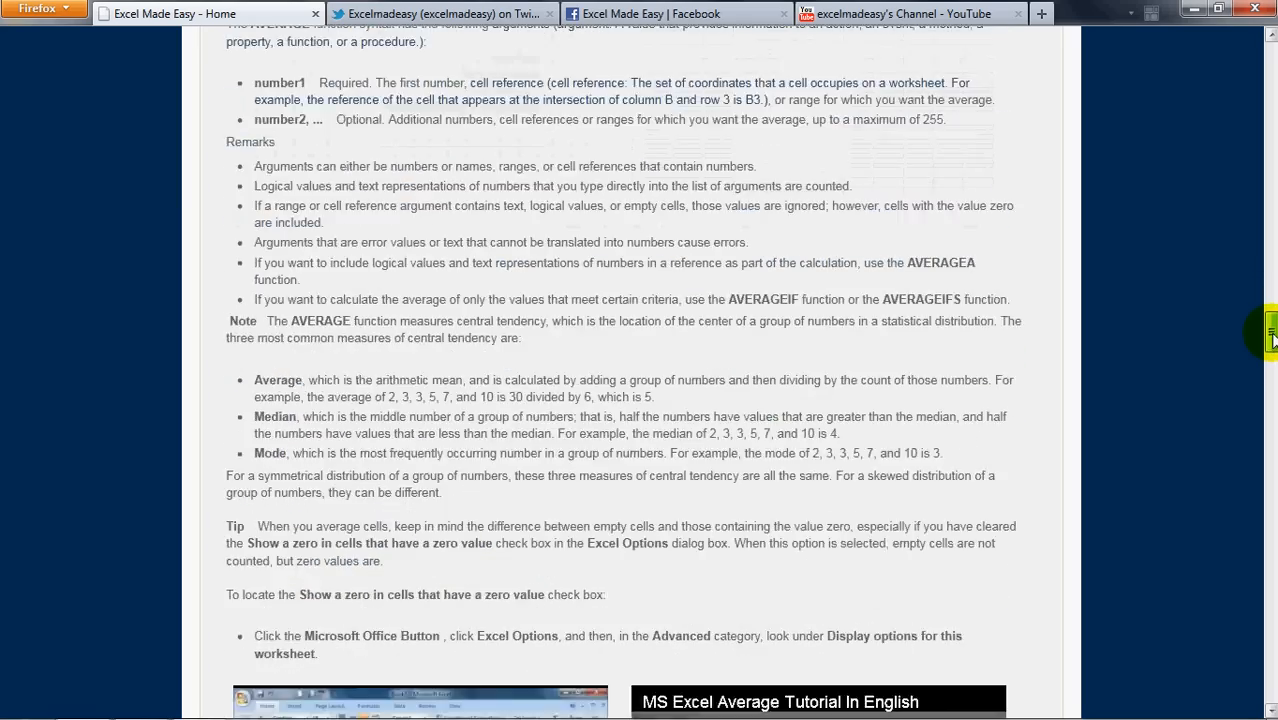
pyautogui.scroll(-3)
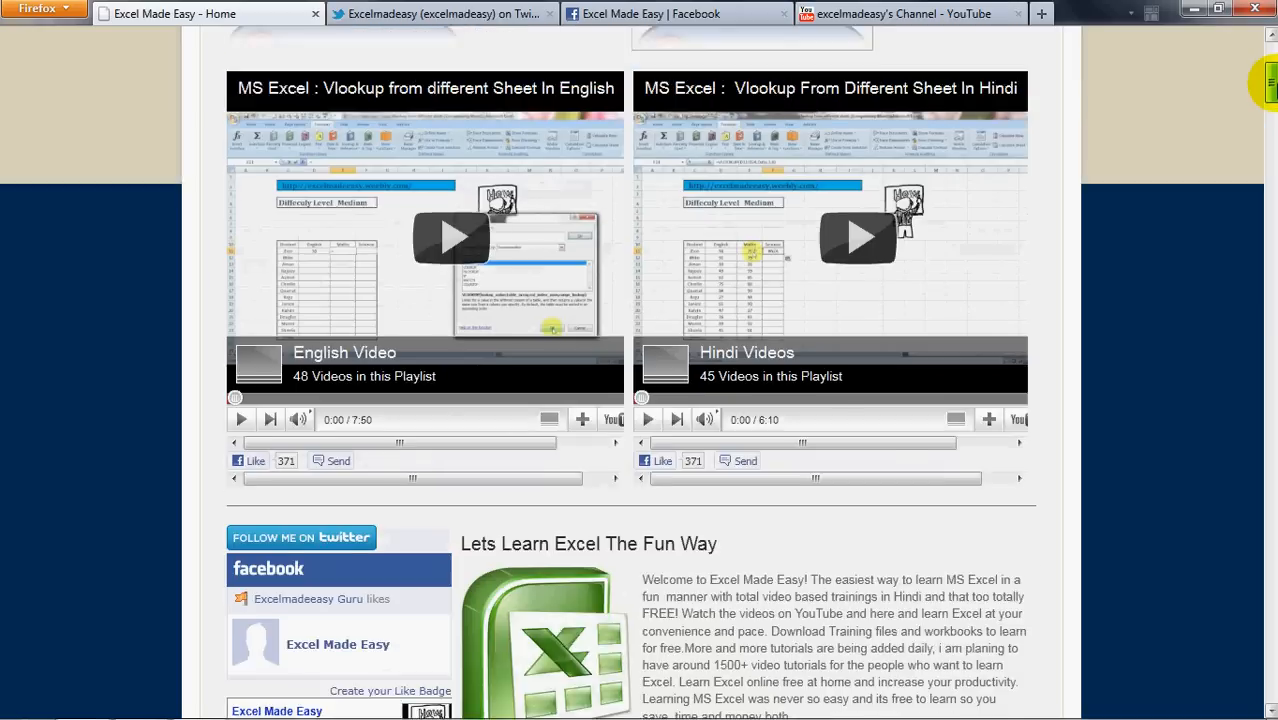
pyautogui.scroll(-3)
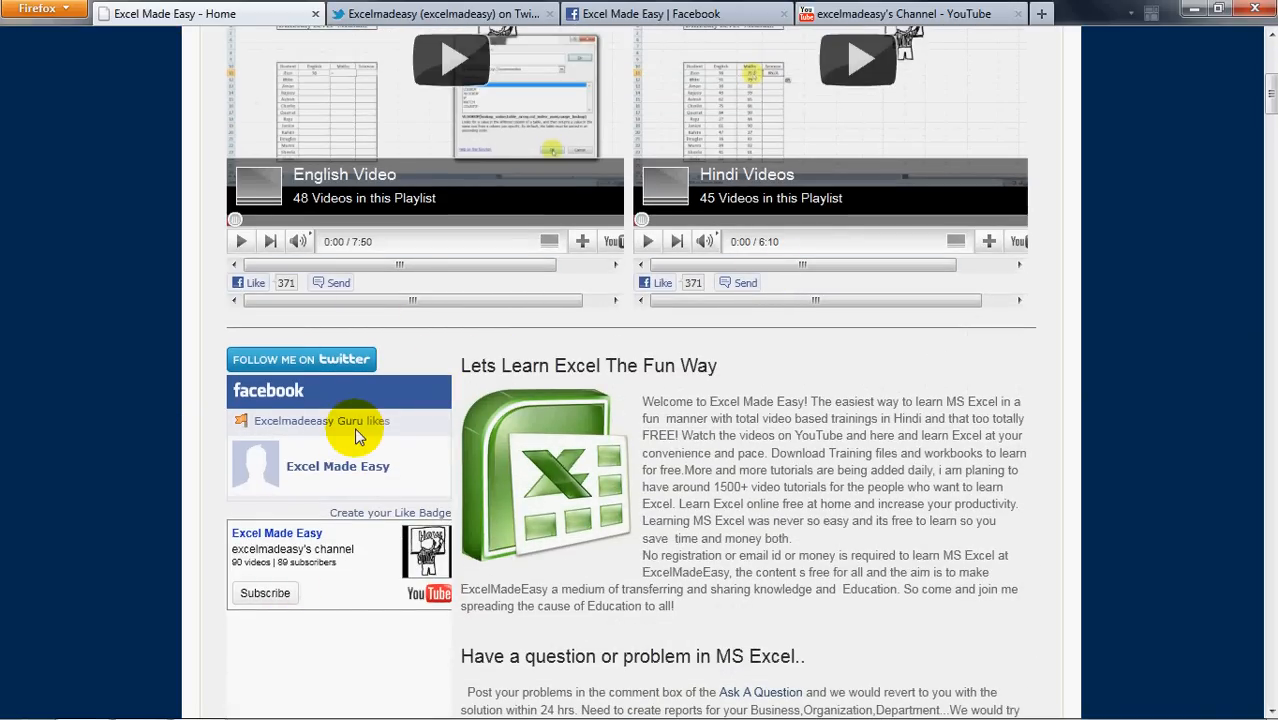
pyautogui.moveTo(350, 359)
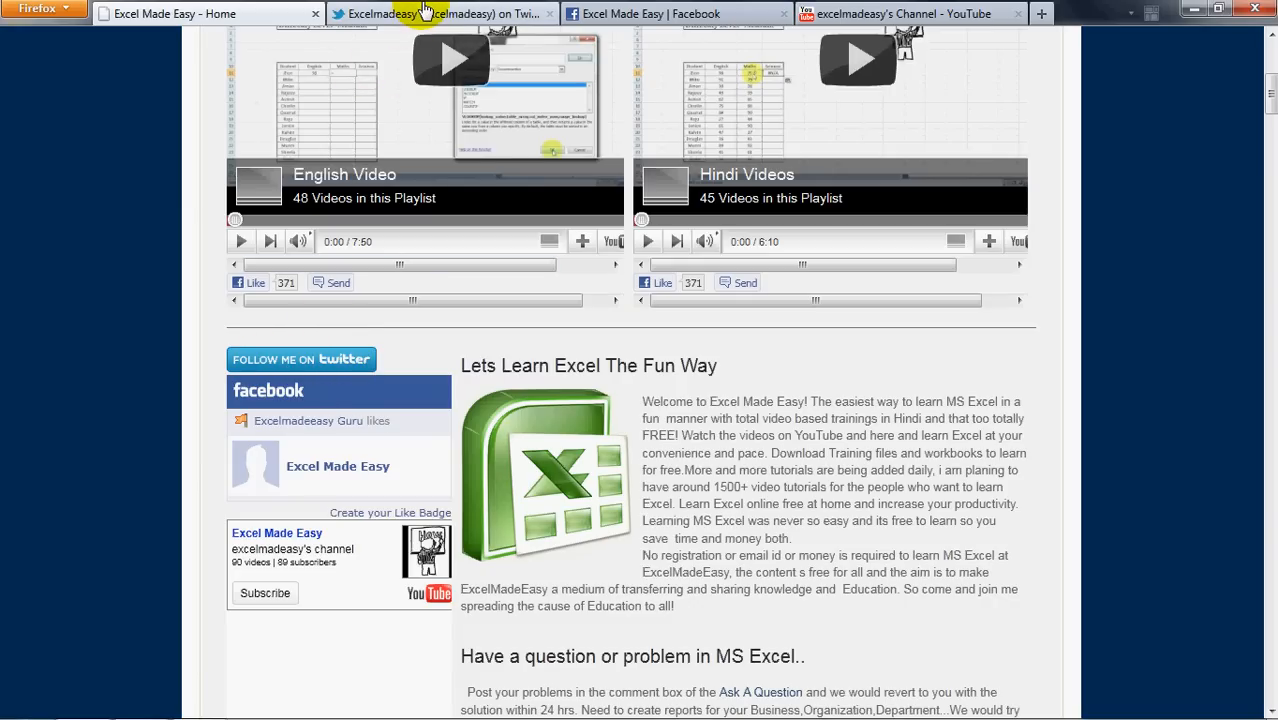
# - View the Excelmadeeasy Twitter profile and Facebook page, ending on the Twitter tips
pyautogui.click(440, 13)
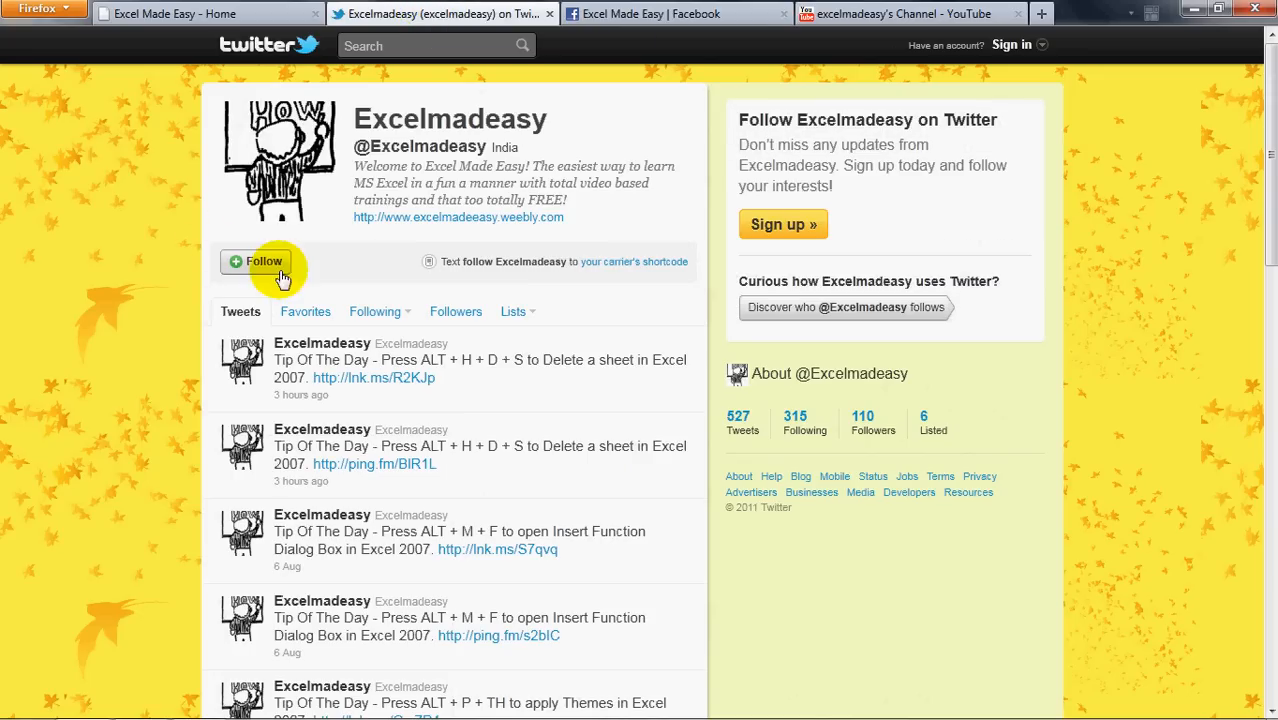
pyautogui.click(200, 13)
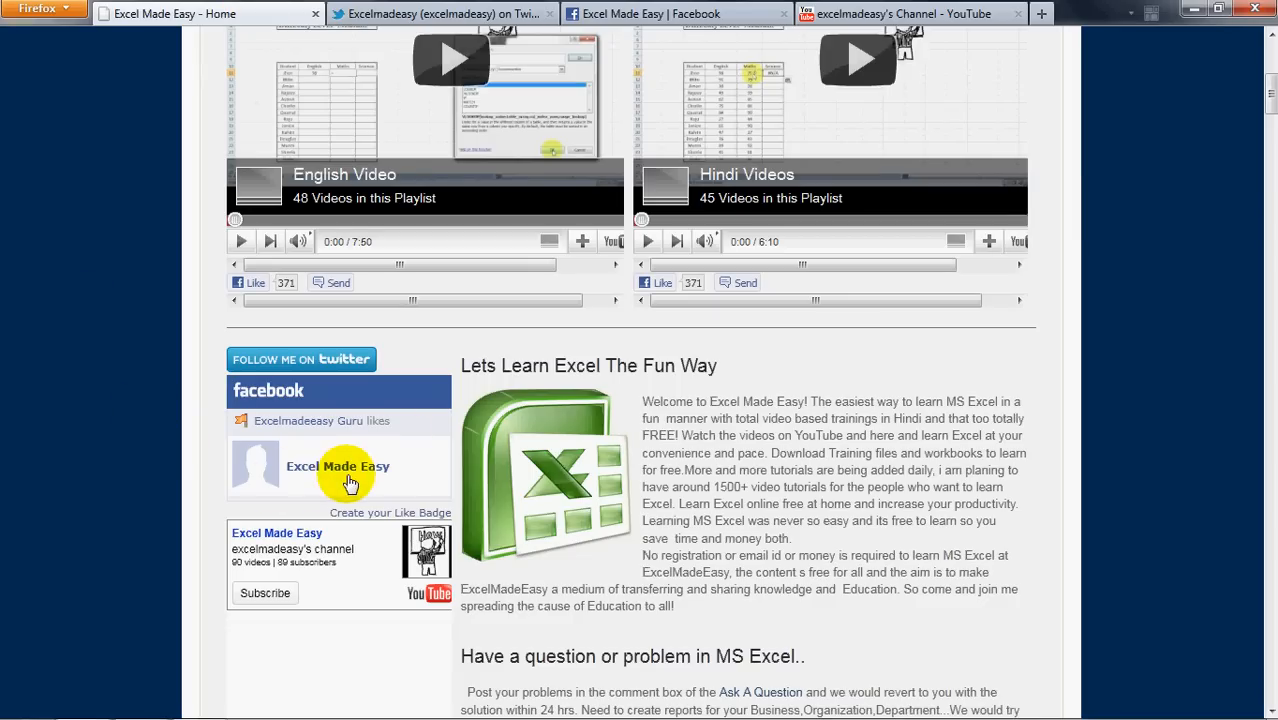
pyautogui.moveTo(362, 468)
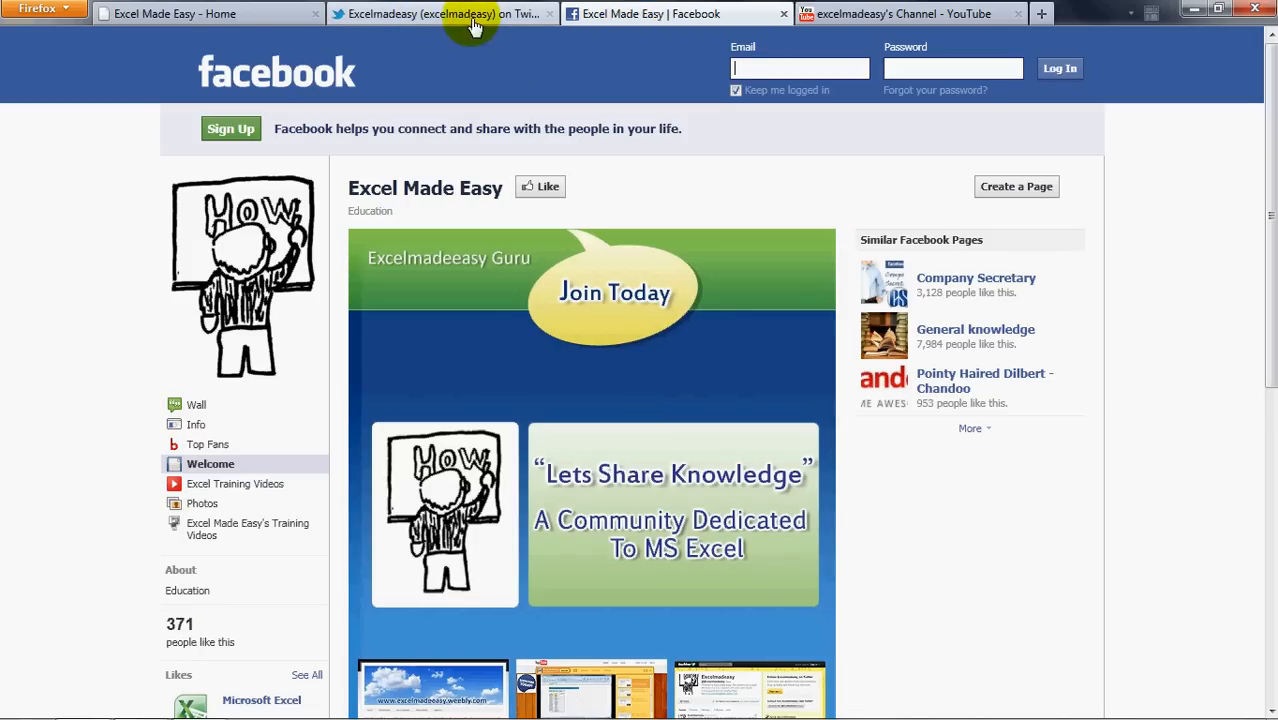
pyautogui.click(441, 13)
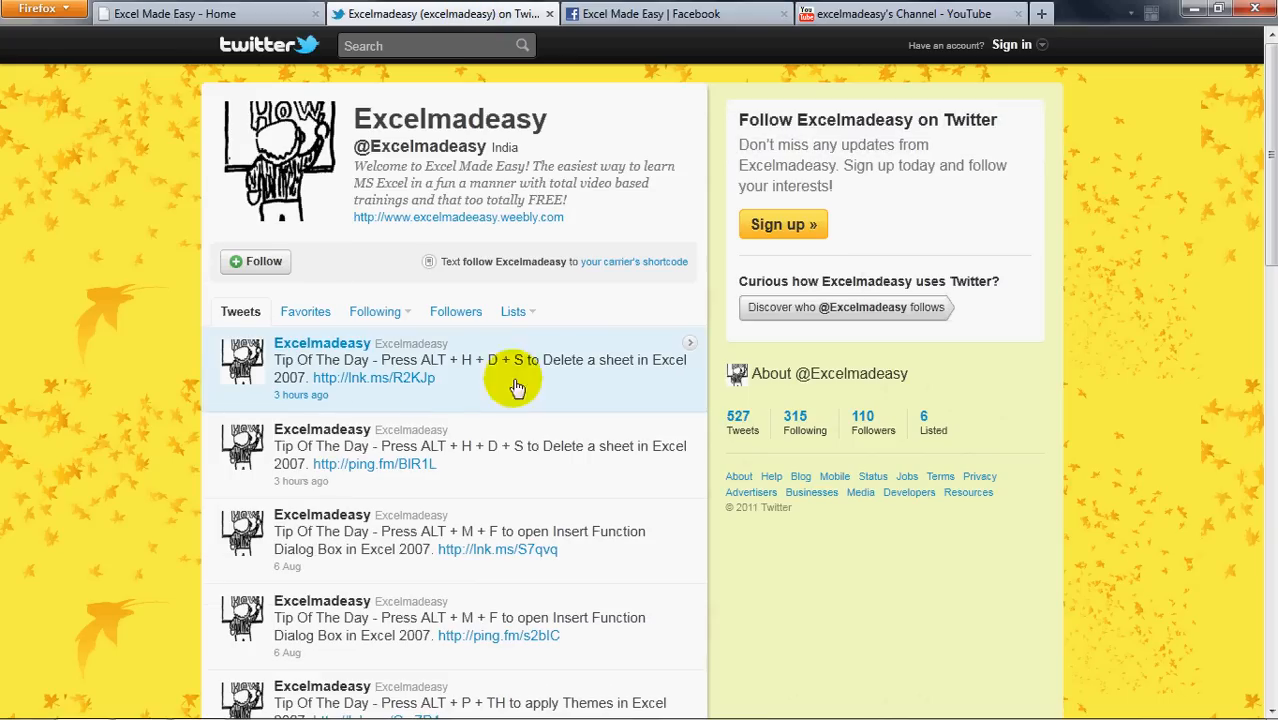
pyautogui.moveTo(578, 372)
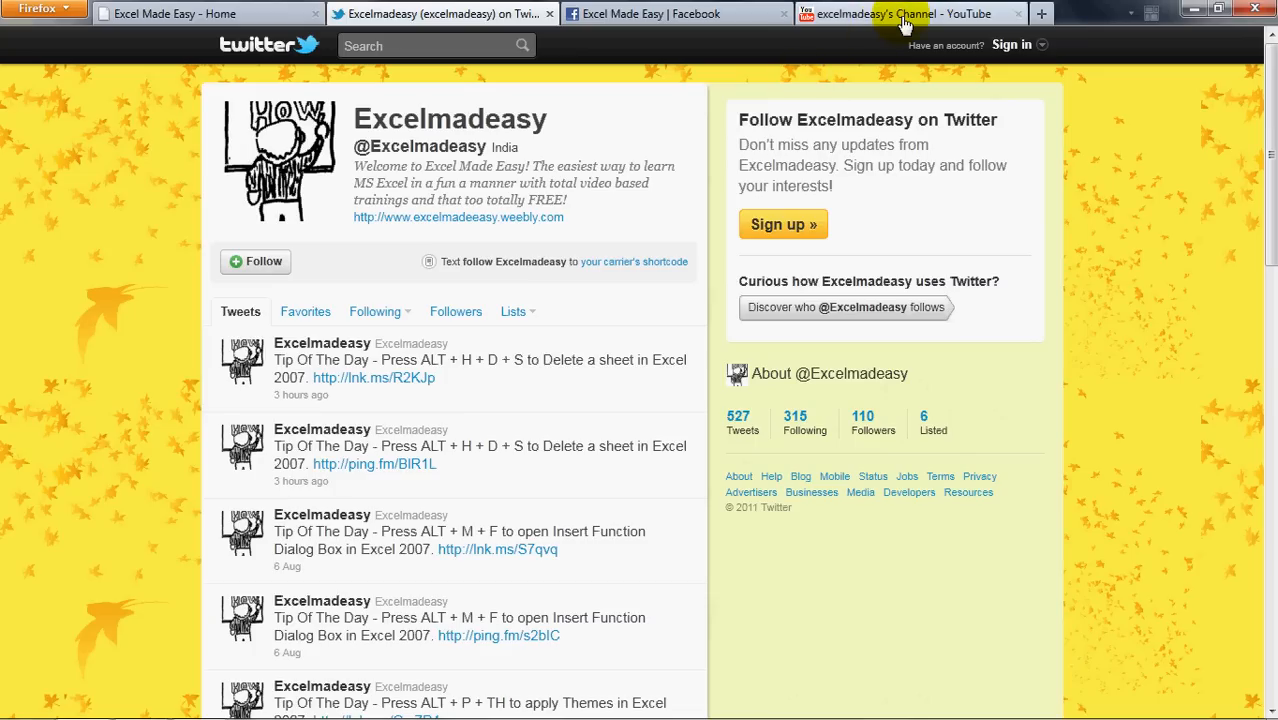
pyautogui.moveTo(905, 14)
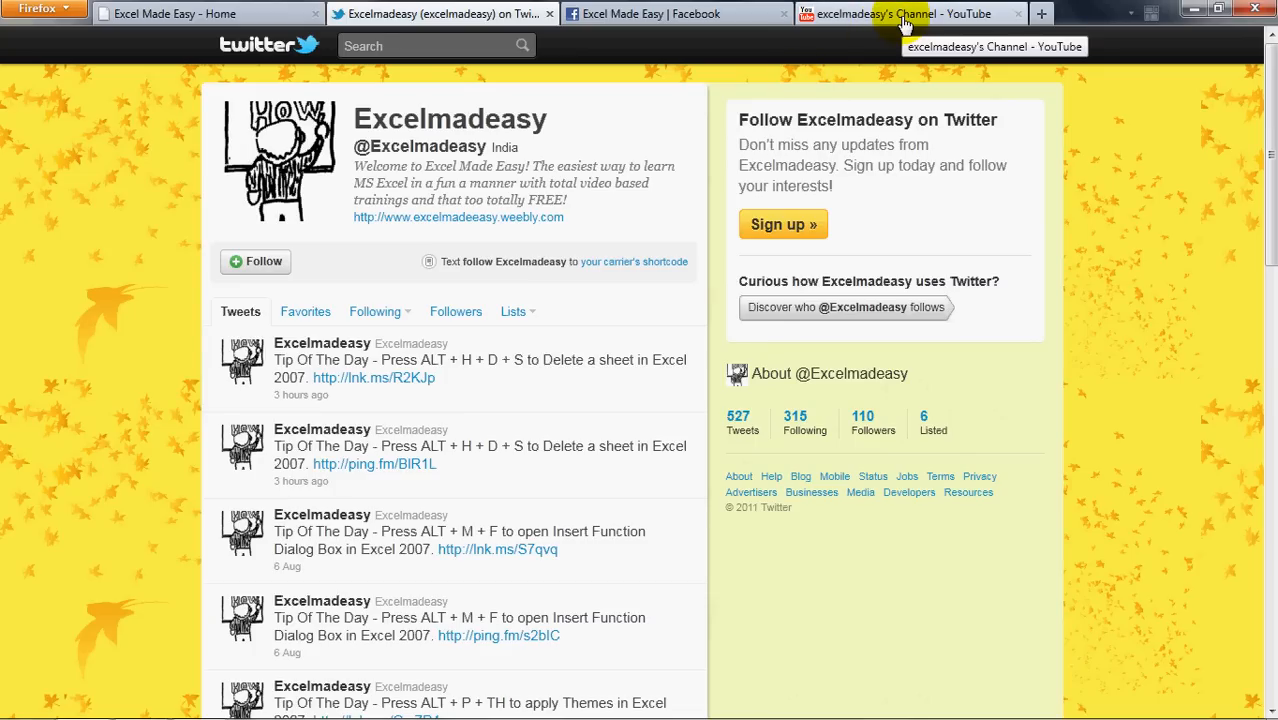
# - Show the Excel Made Easy YouTube channel, then return to the worksheet and select F18
pyautogui.click(905, 13)
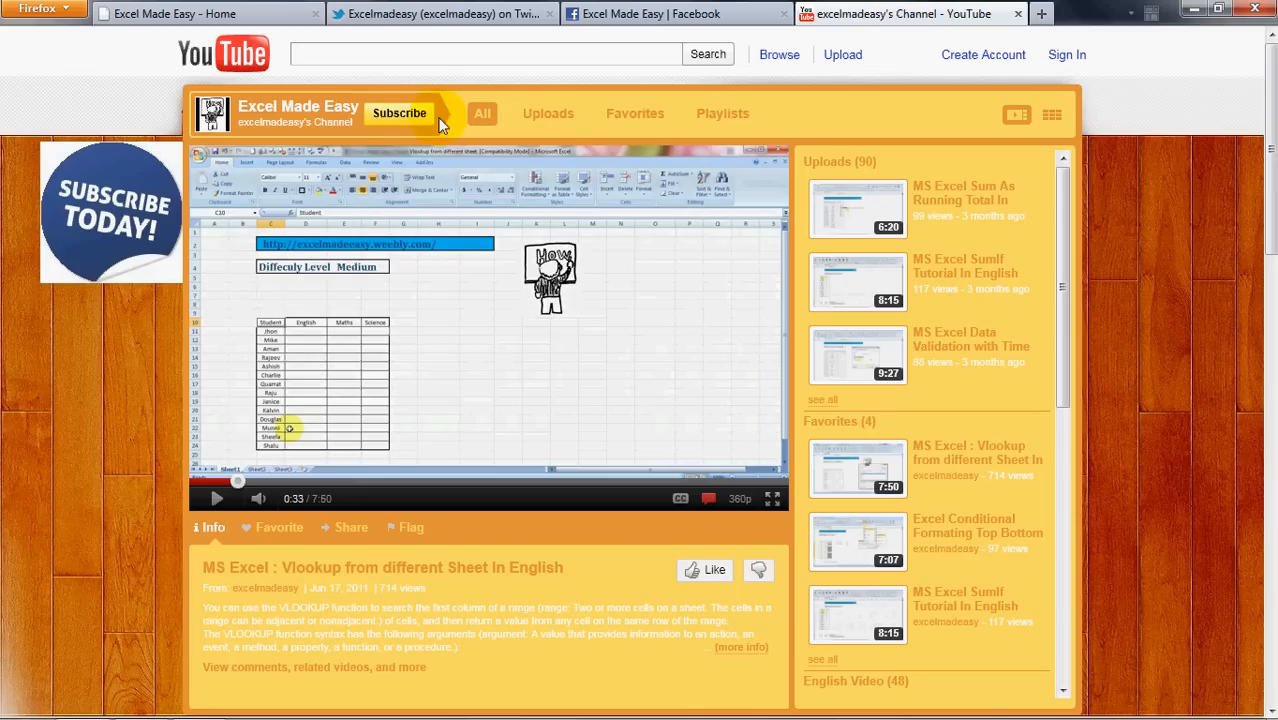
pyautogui.moveTo(399, 120)
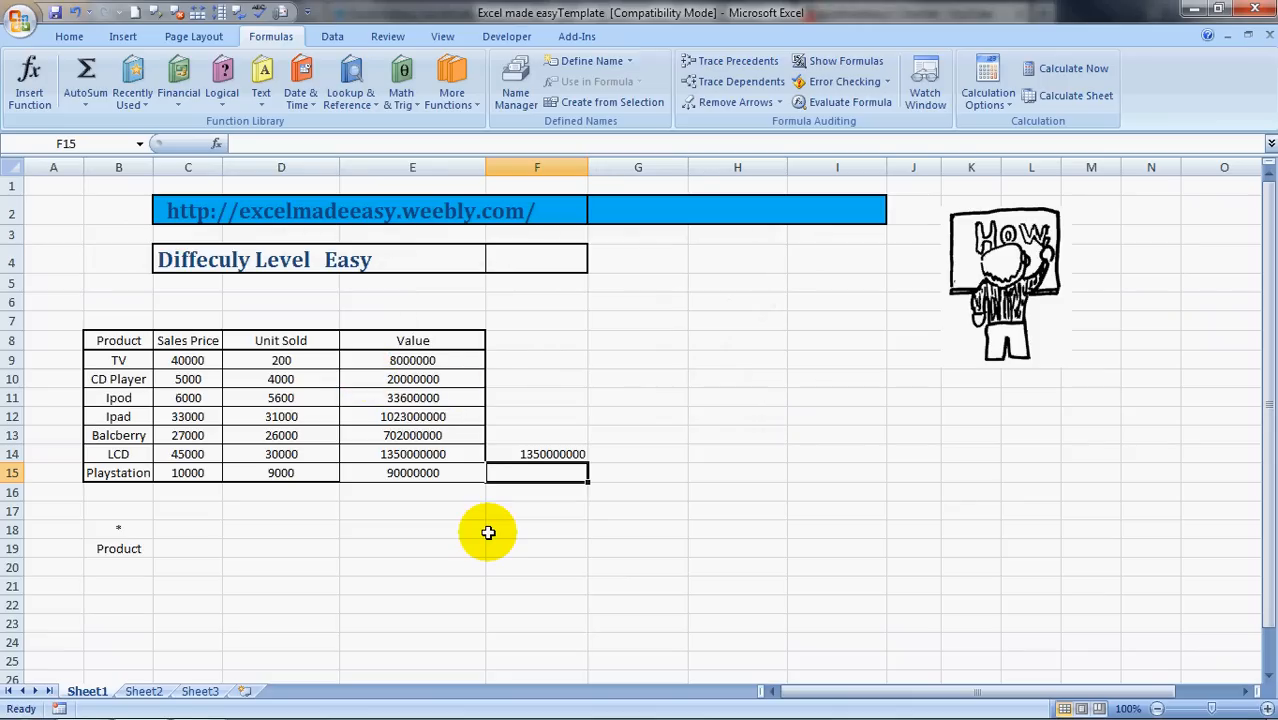
pyautogui.click(537, 530)
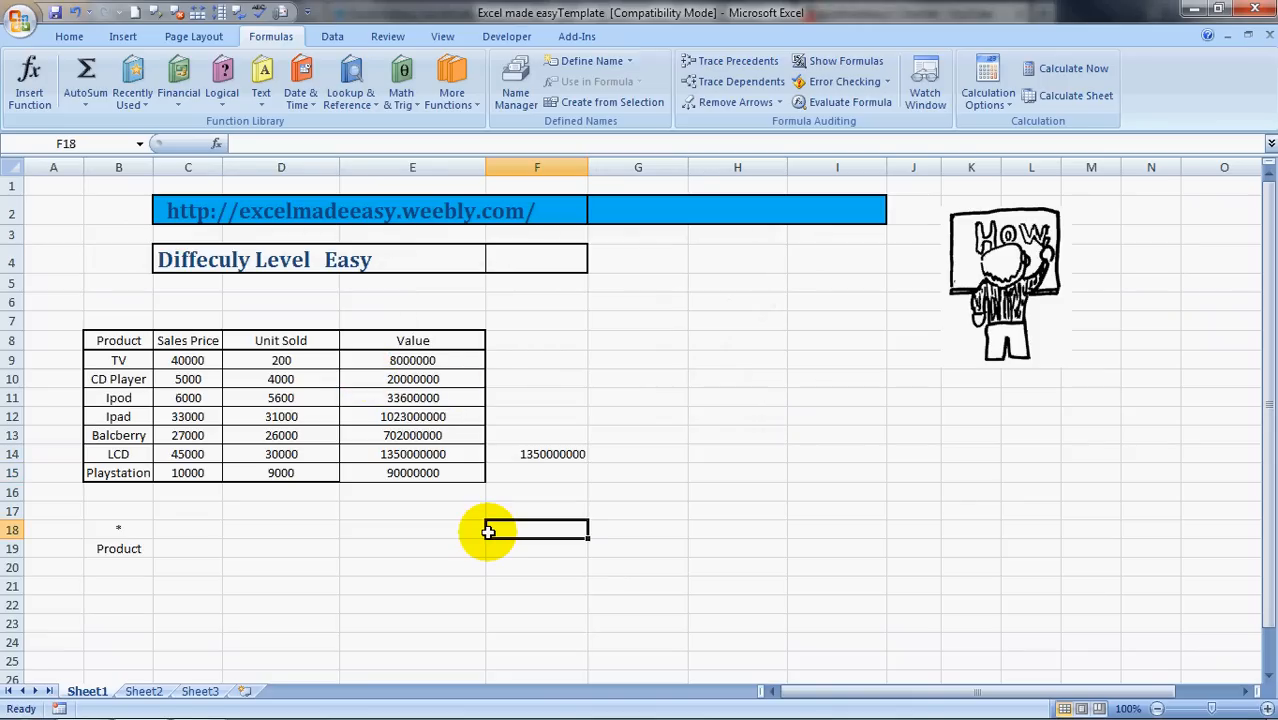